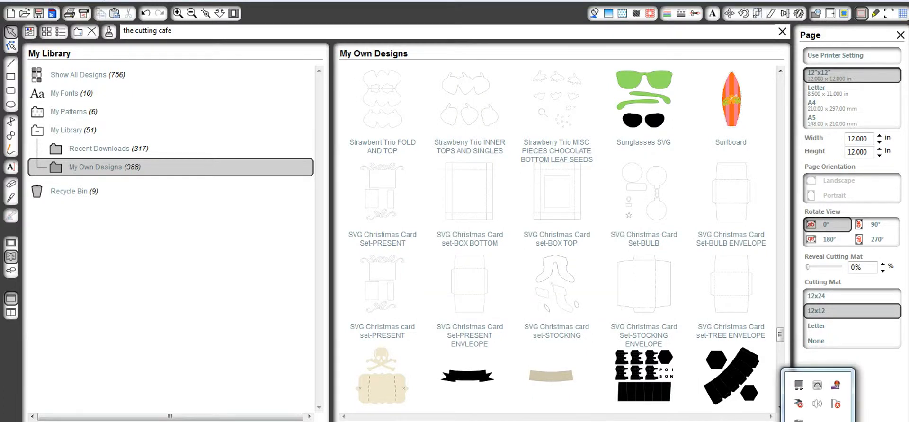
Start importing a design into the library from the File menu.
left_click(817, 404)
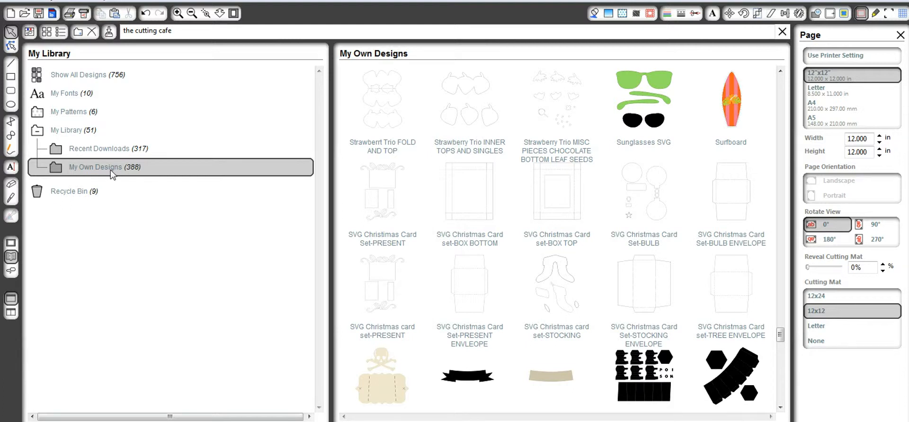
mouse_move(114, 172)
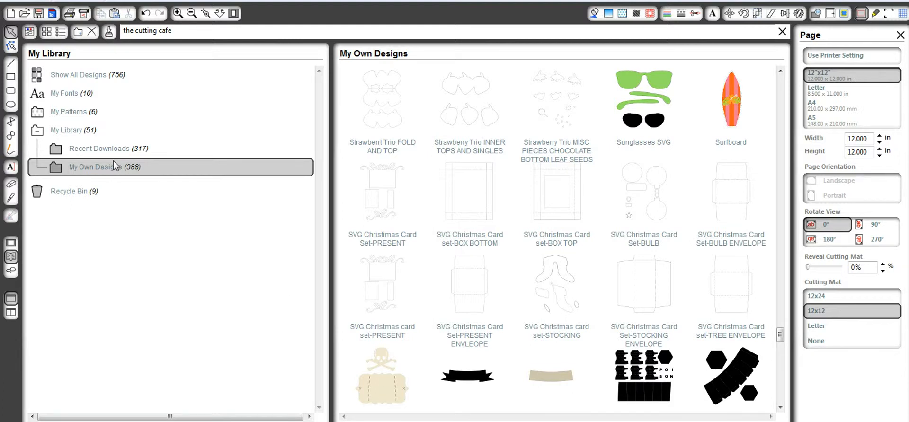
mouse_move(587, 332)
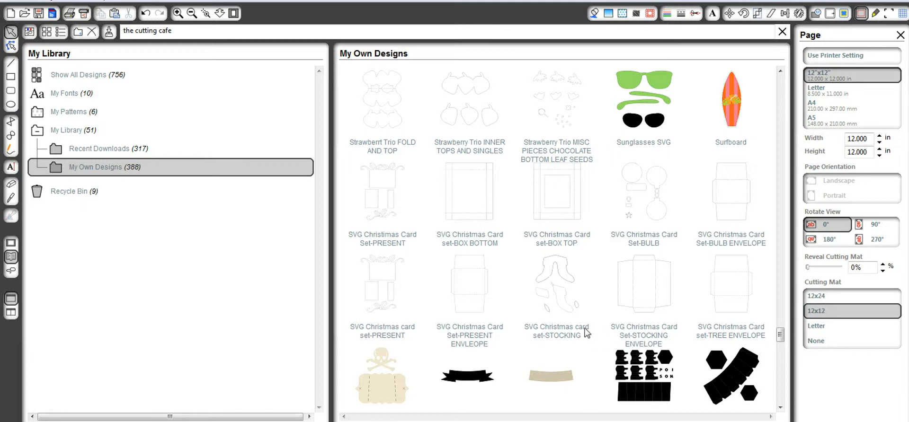
scroll("up", 3)
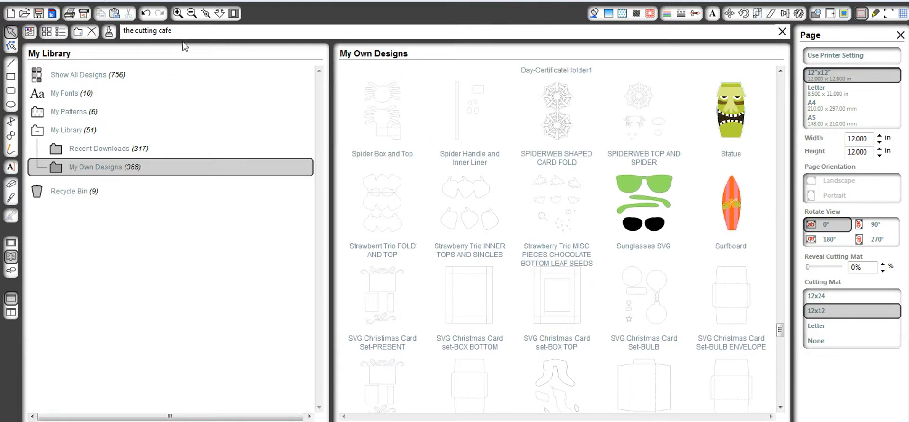
left_click(172, 30)
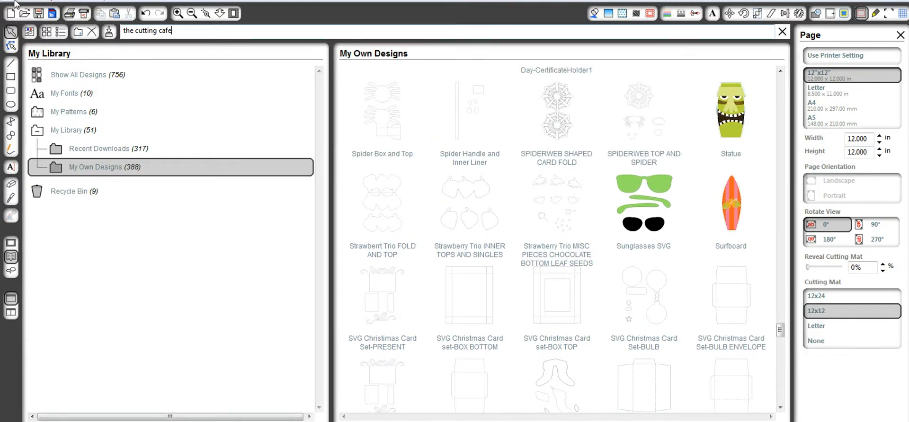
left_click(11, 5)
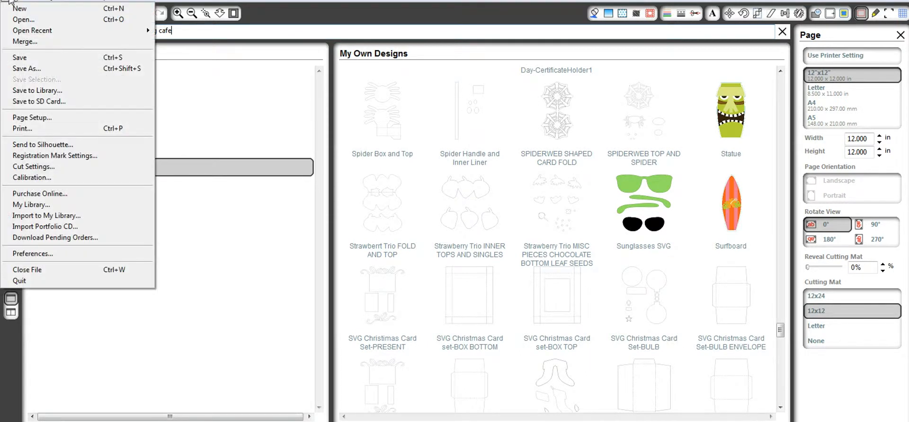
mouse_move(32, 30)
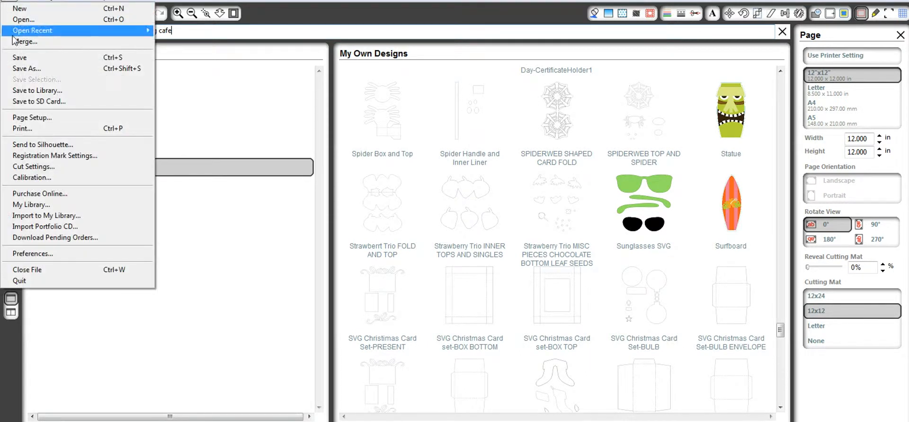
mouse_move(46, 215)
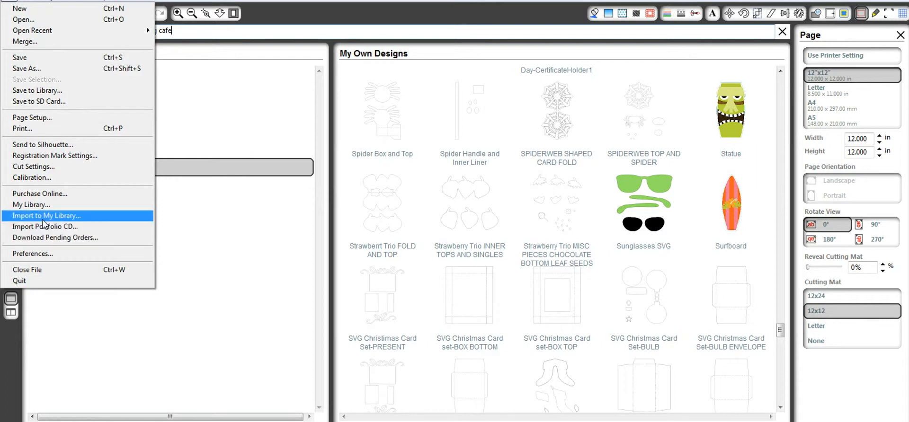
left_click(46, 215)
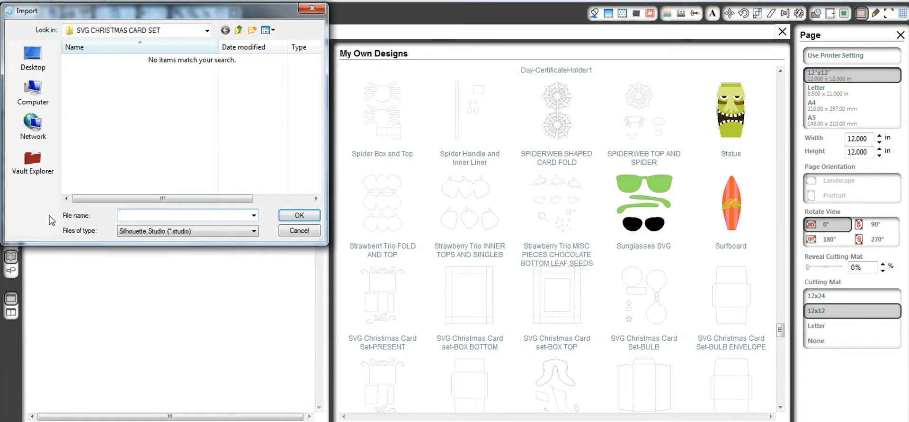
Browse to the SVG CHRISTMAS CARD SET folder and show files of all types.
left_click(208, 30)
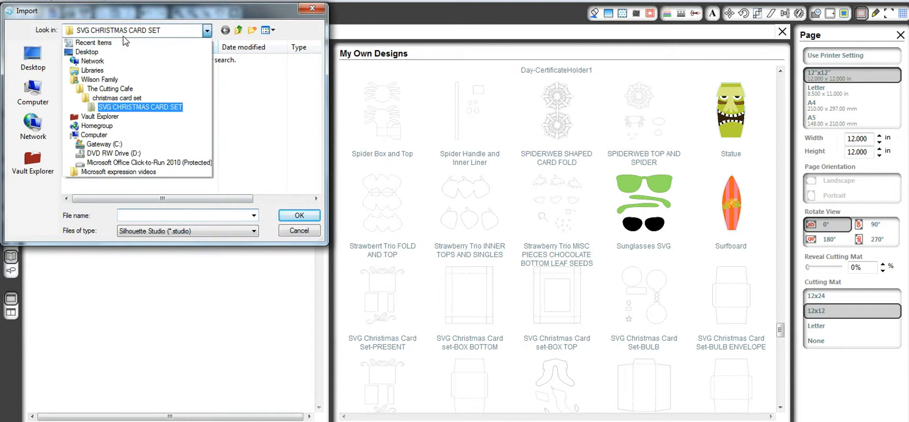
left_click(109, 88)
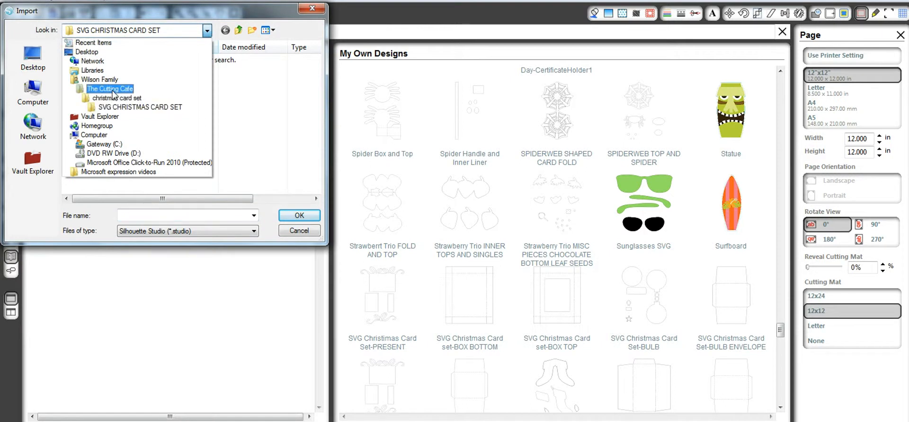
left_click(140, 107)
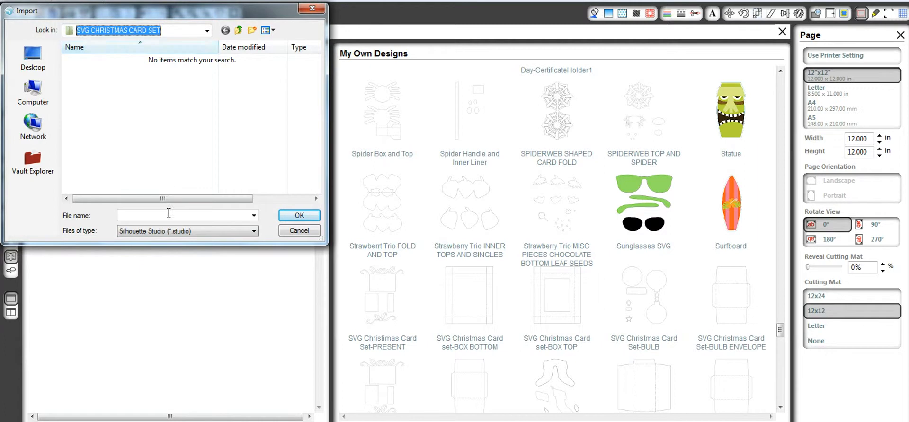
left_click(253, 231)
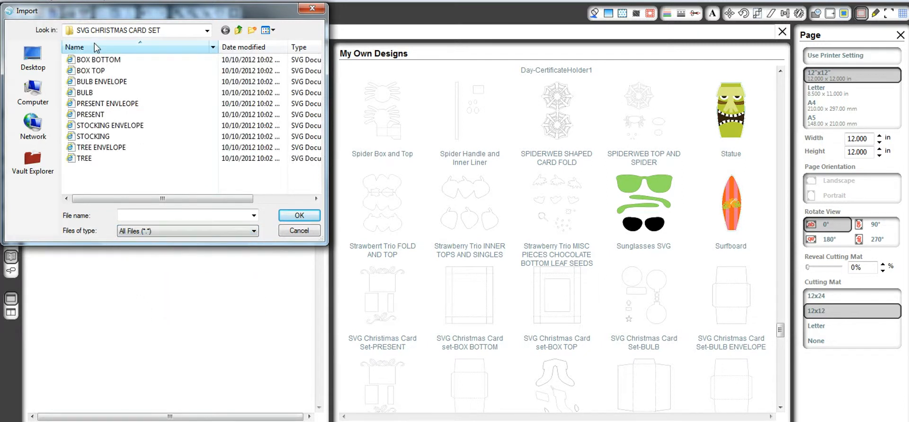
mouse_move(90, 115)
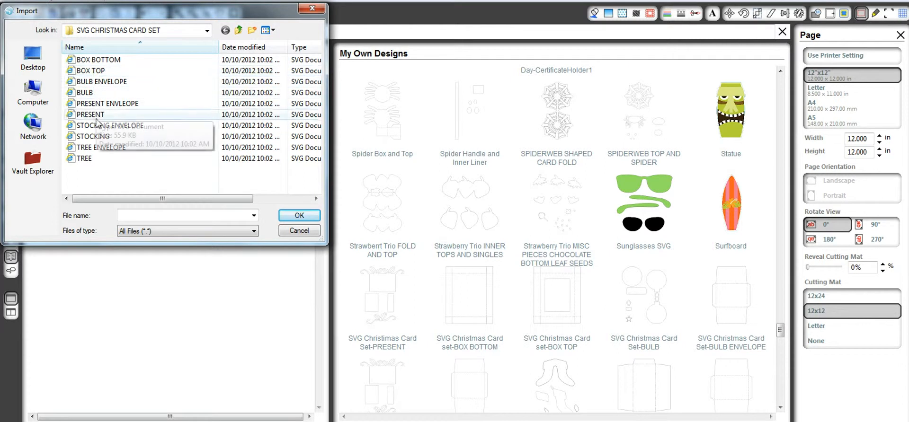
mouse_move(86, 158)
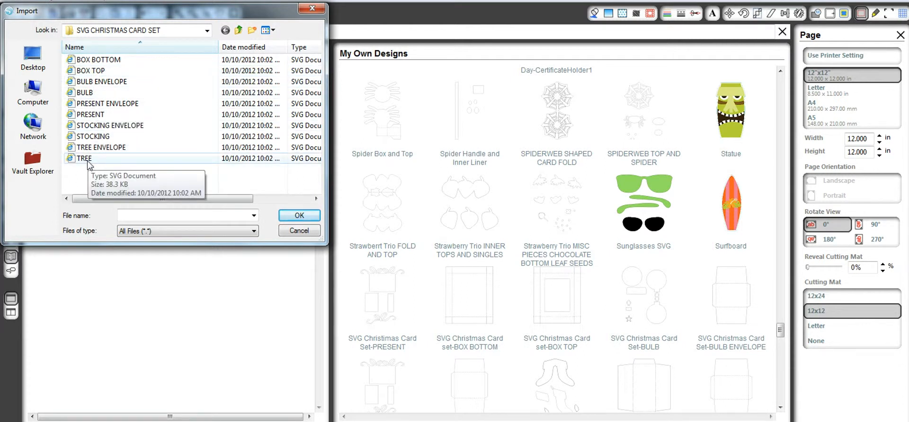
Select the TREE design file, keeping Files of type on All Files.
left_click(83, 158)
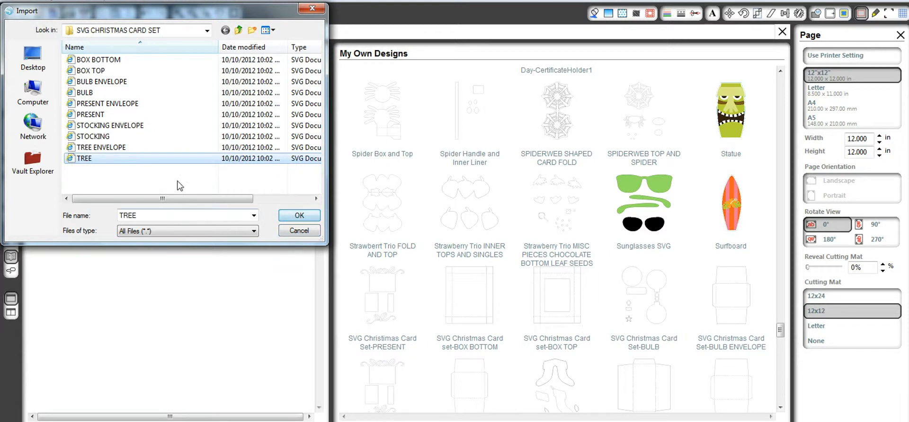
left_click(252, 231)
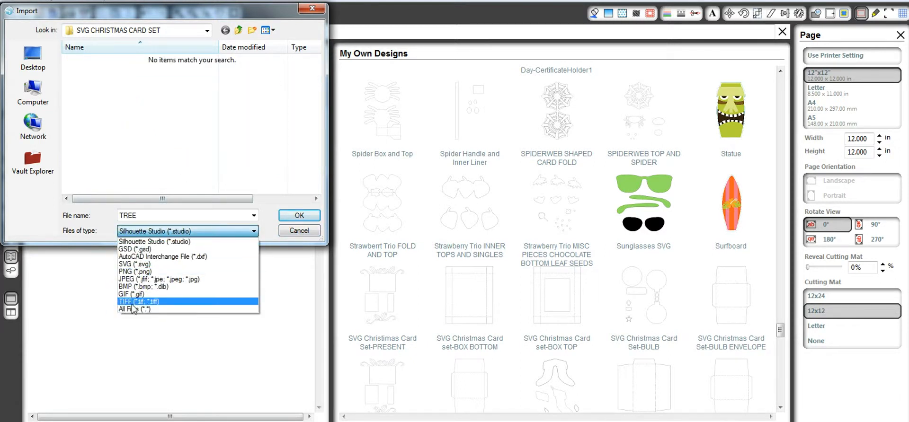
left_click(136, 309)
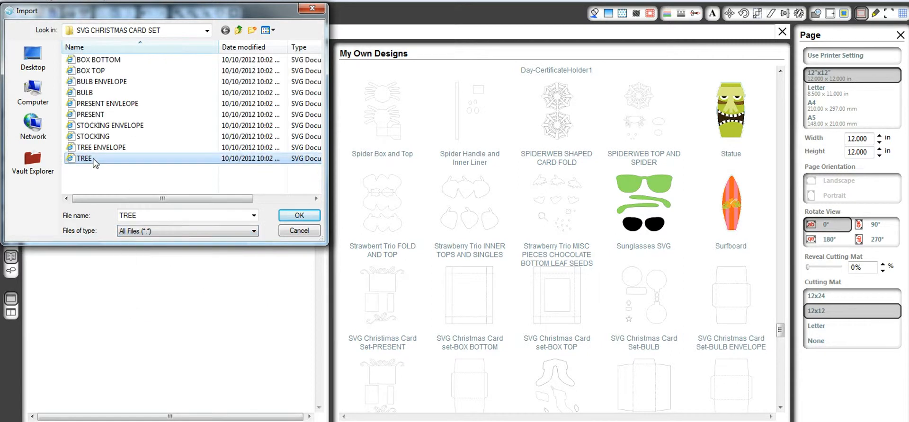
Import TREE and name it 'SVG Christmas card set-TREE'.
left_click(298, 215)
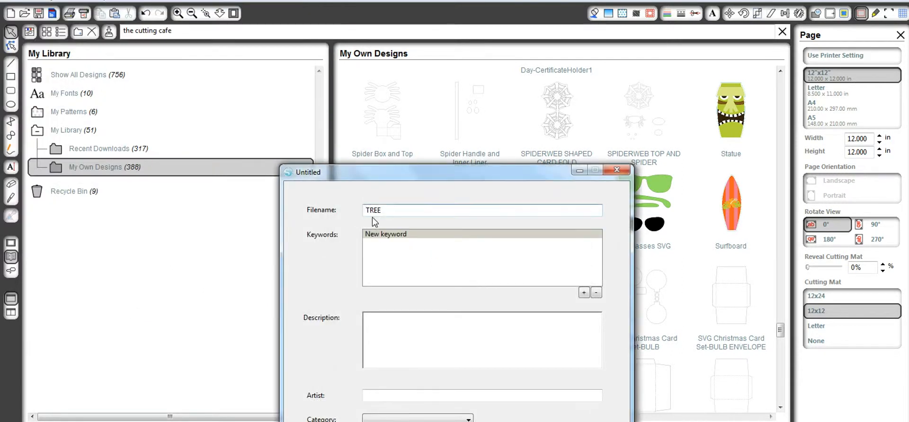
type("SV")
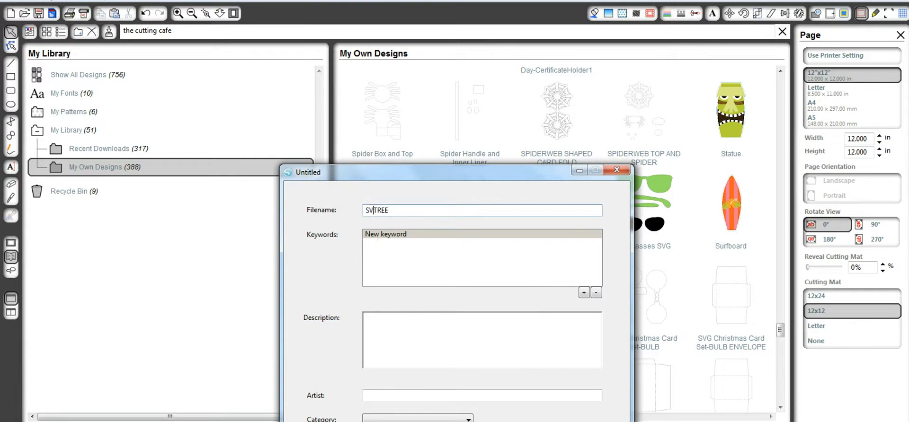
type("SVG Christmas card")
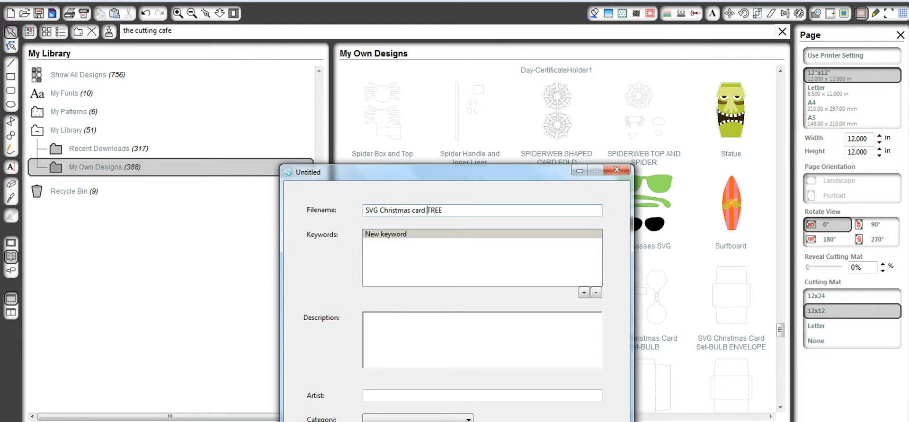
type("set-")
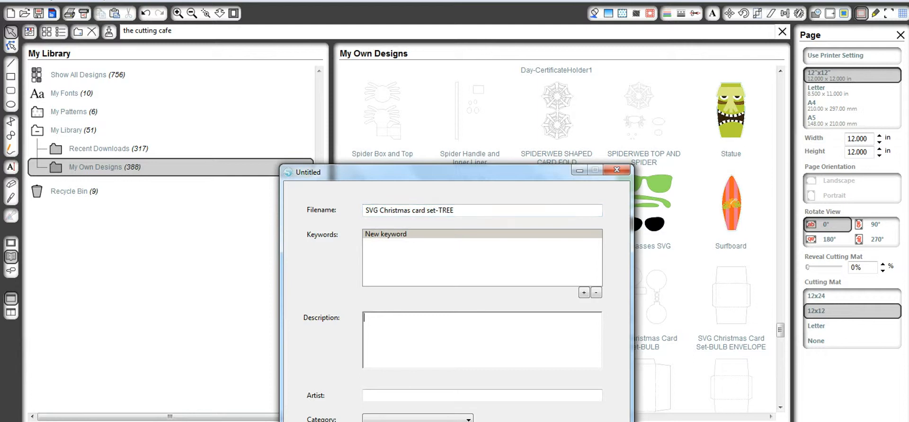
Credit the design to 'The Cutting Cafe' and finish the import.
left_click(481, 396)
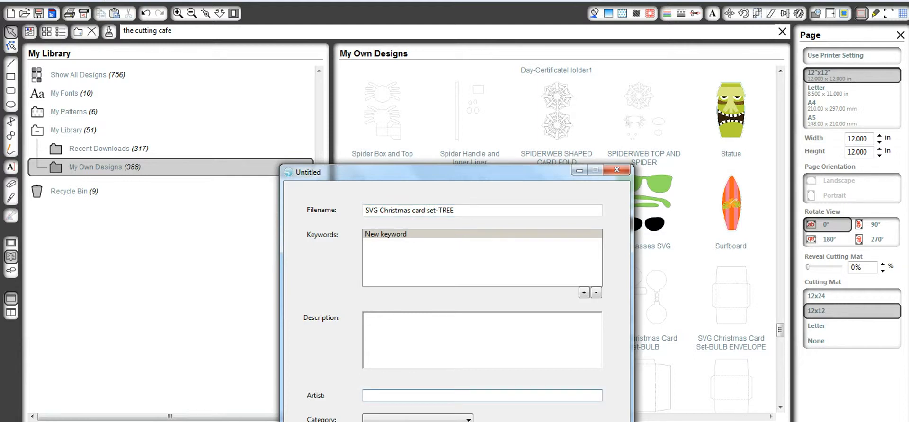
left_click(481, 395)
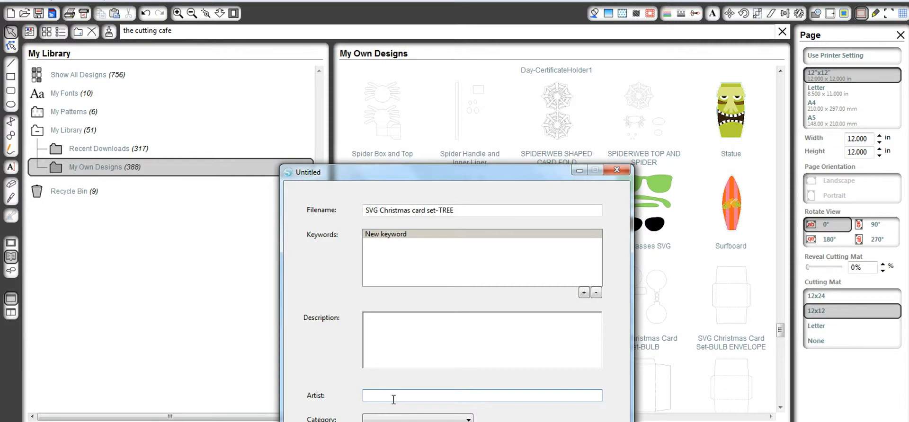
type("The")
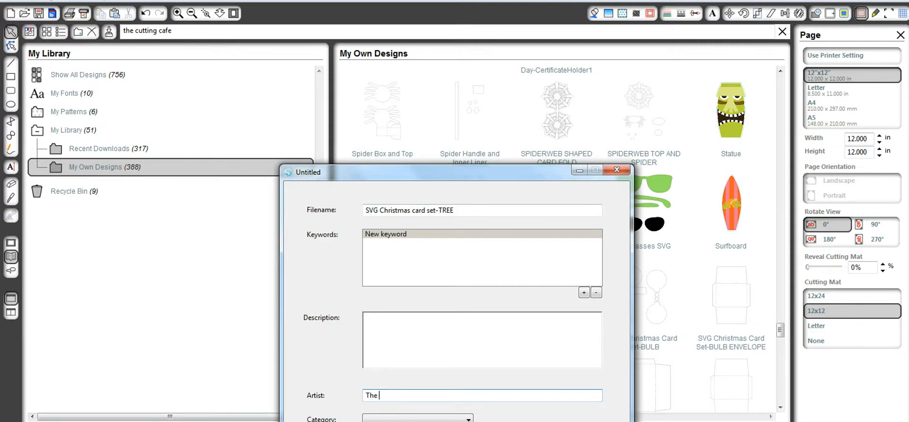
type("Cutting Cafe")
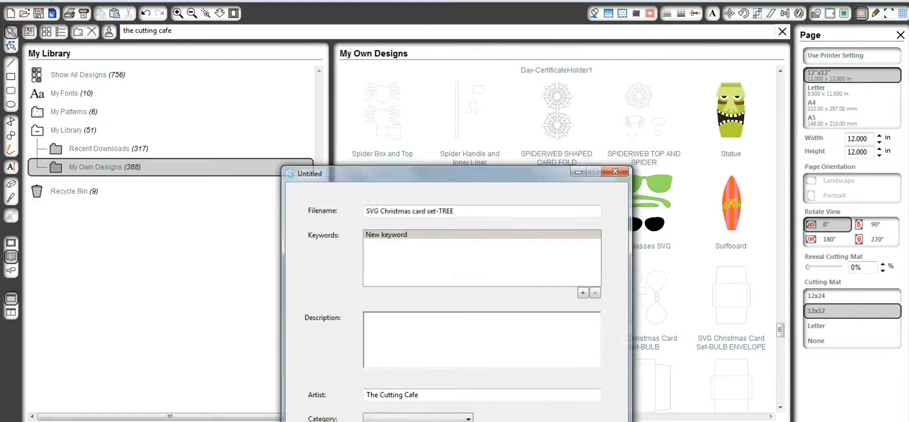
left_click(616, 170)
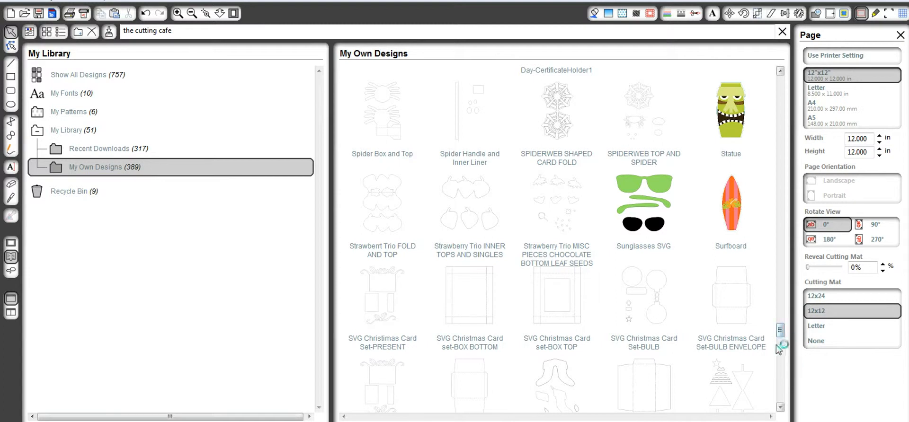
Pick the SVG Christmas Card Set-BULB thumbnail in My Own Designs.
scroll("down", 3)
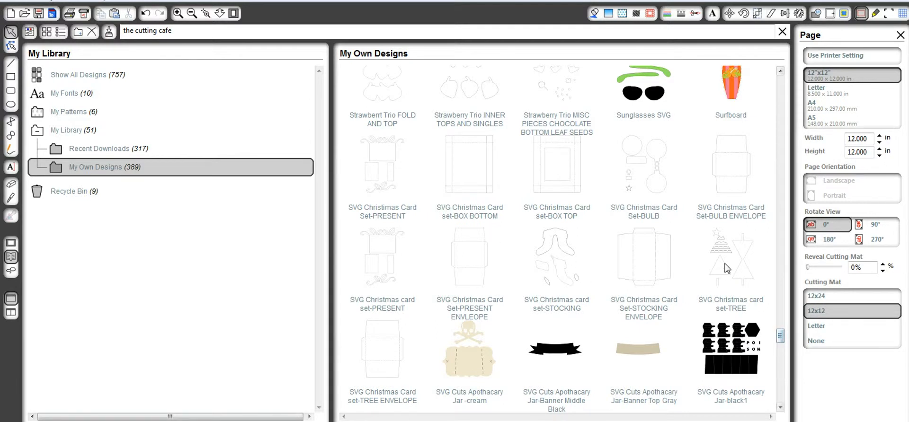
mouse_move(618, 285)
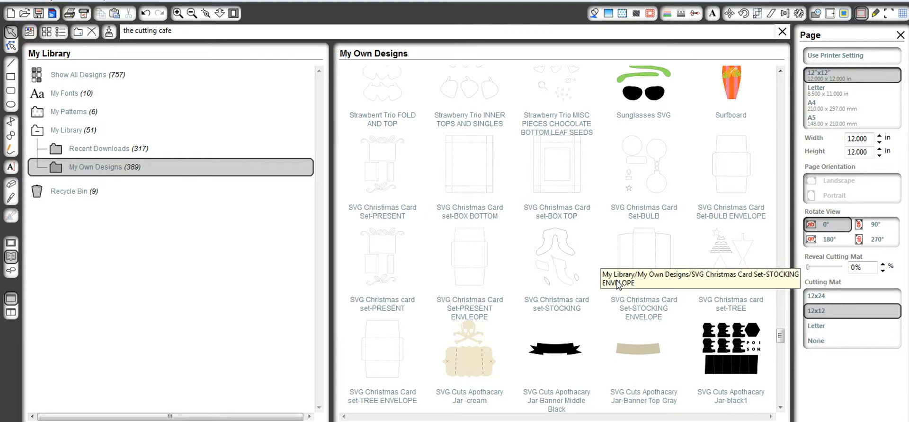
mouse_move(571, 214)
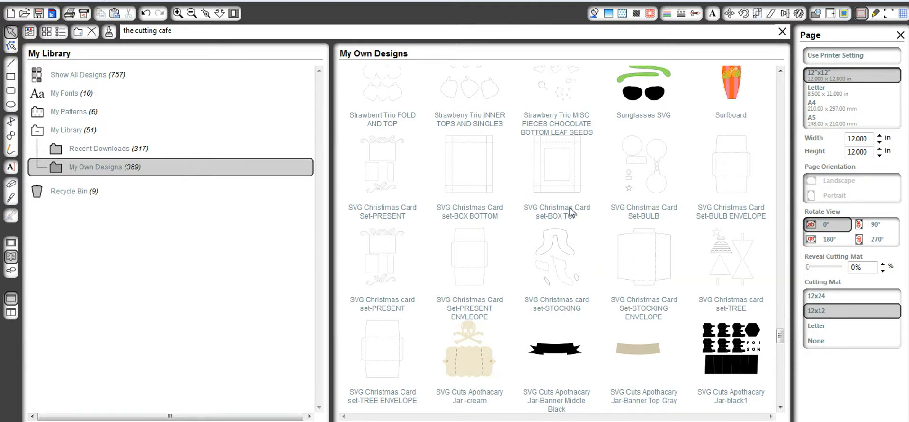
mouse_move(571, 212)
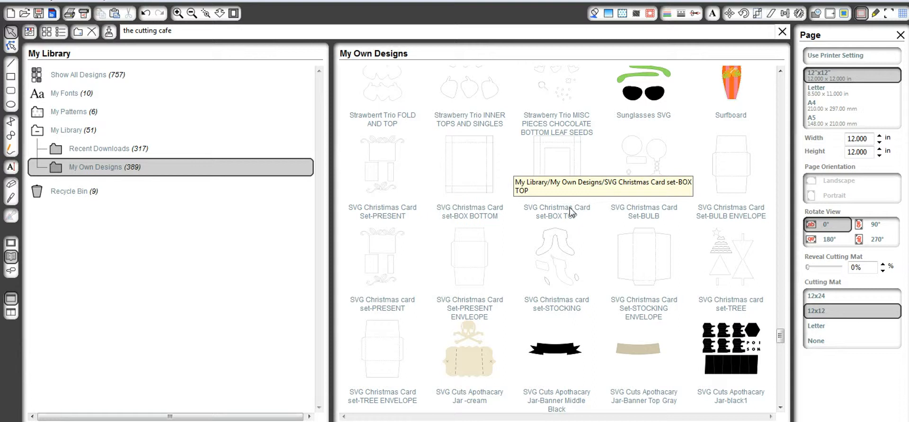
mouse_move(528, 288)
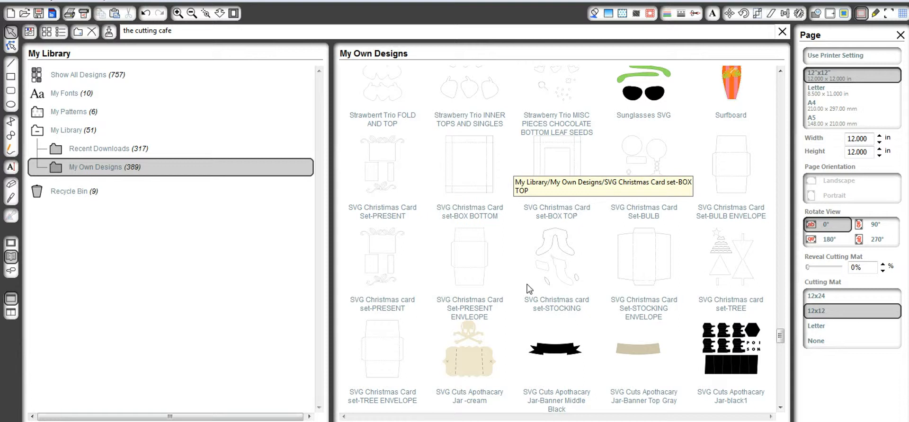
mouse_move(373, 175)
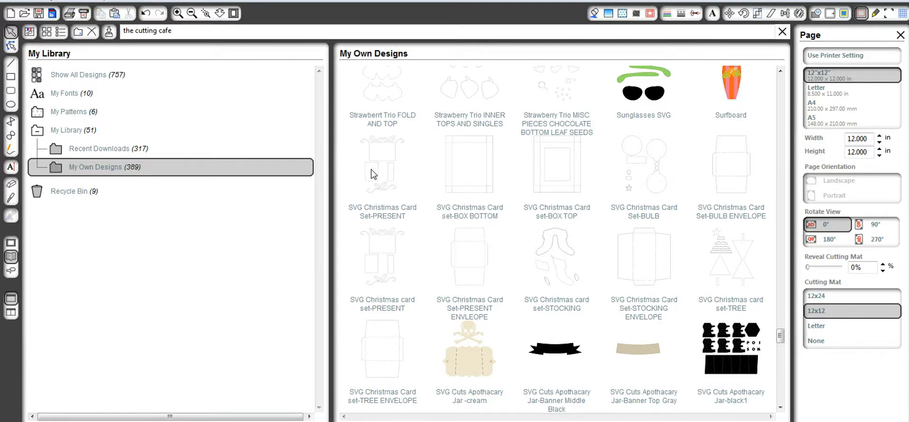
mouse_move(607, 207)
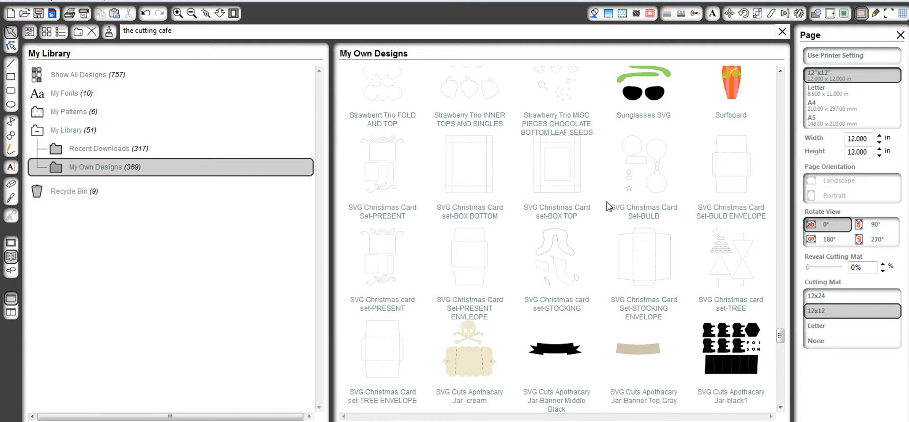
mouse_move(391, 199)
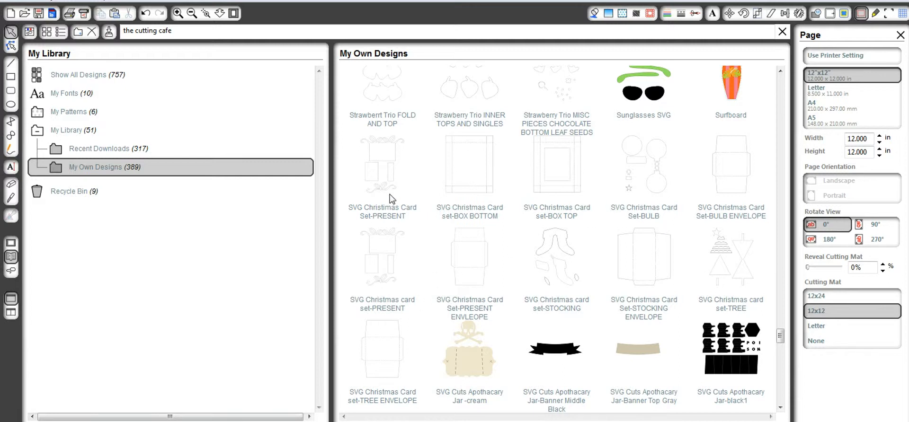
mouse_move(658, 184)
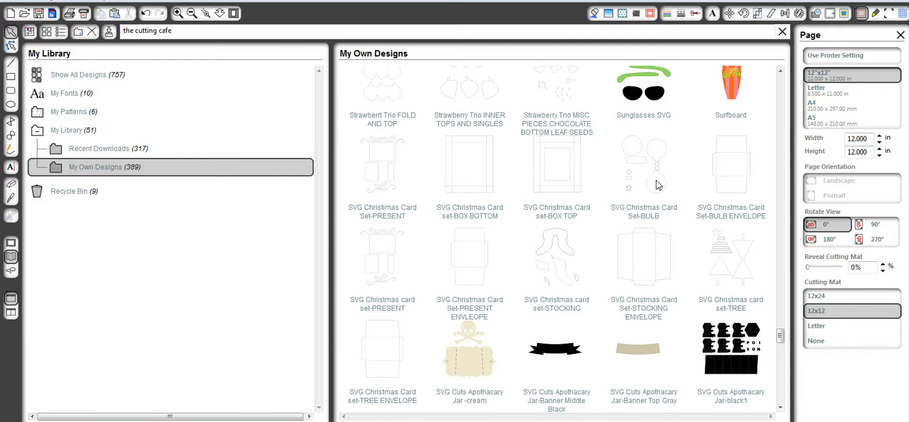
left_click(644, 168)
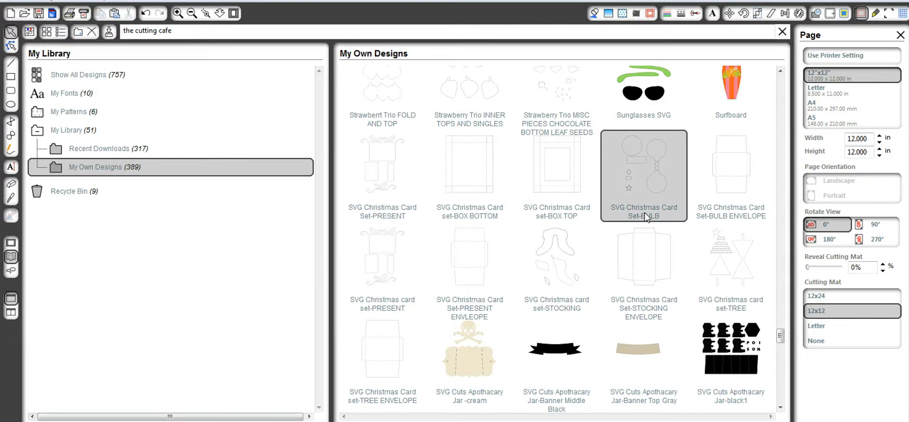
Open the BULB design onto the 12x12 cutting mat.
double_click(643, 174)
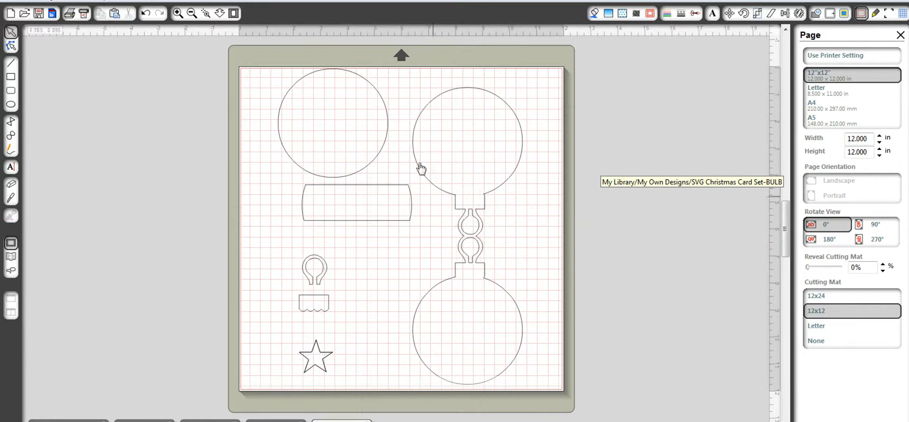
mouse_move(371, 171)
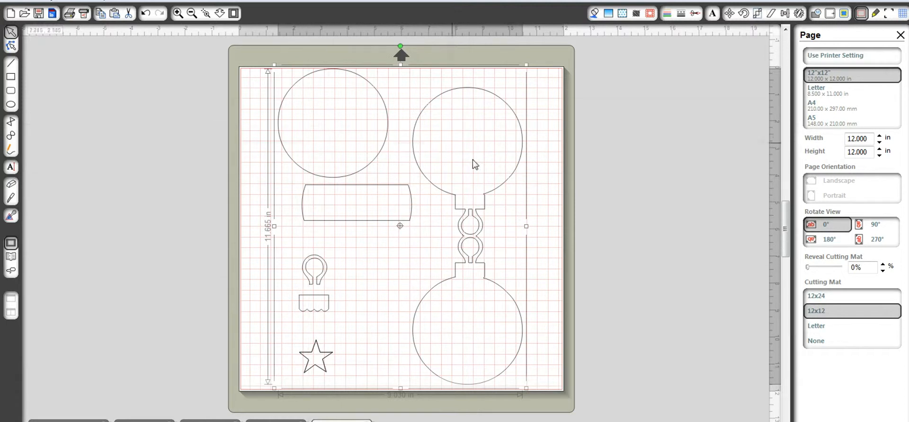
mouse_move(470, 219)
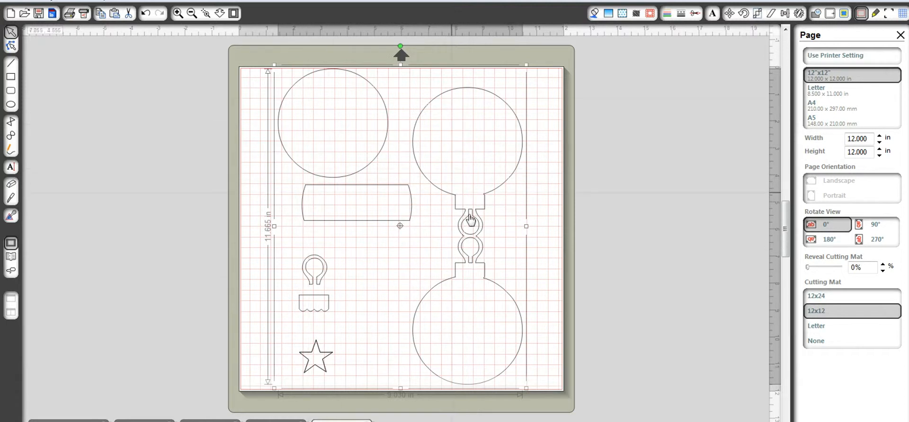
mouse_move(468, 200)
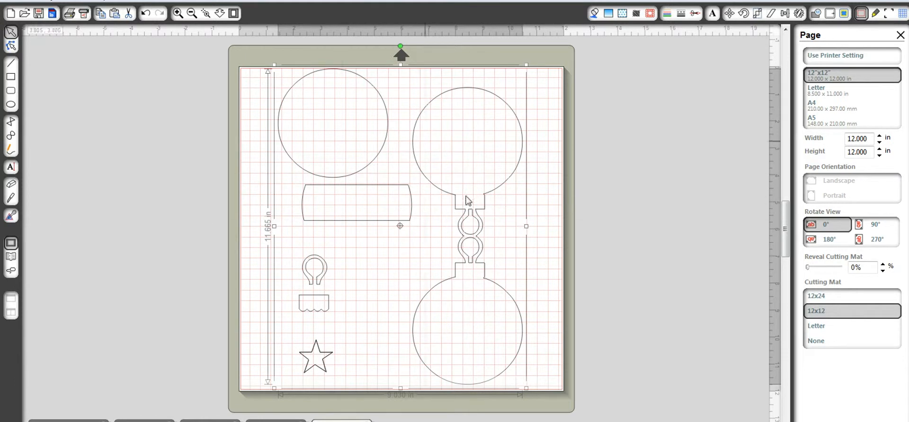
mouse_move(358, 205)
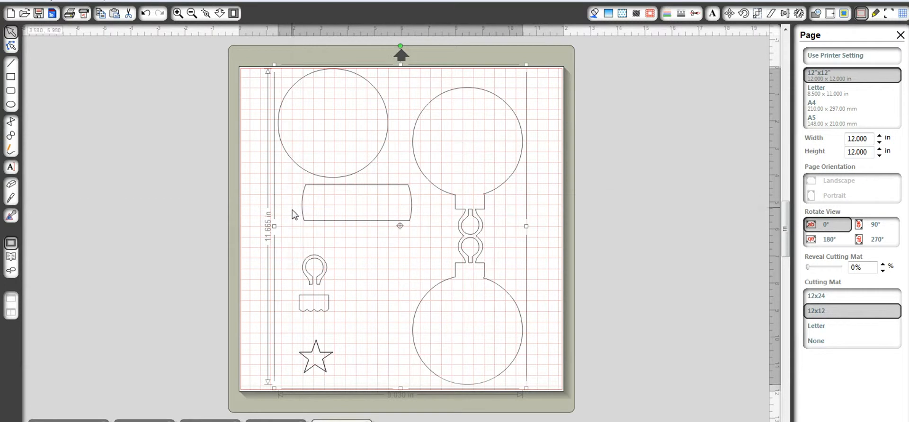
mouse_move(372, 181)
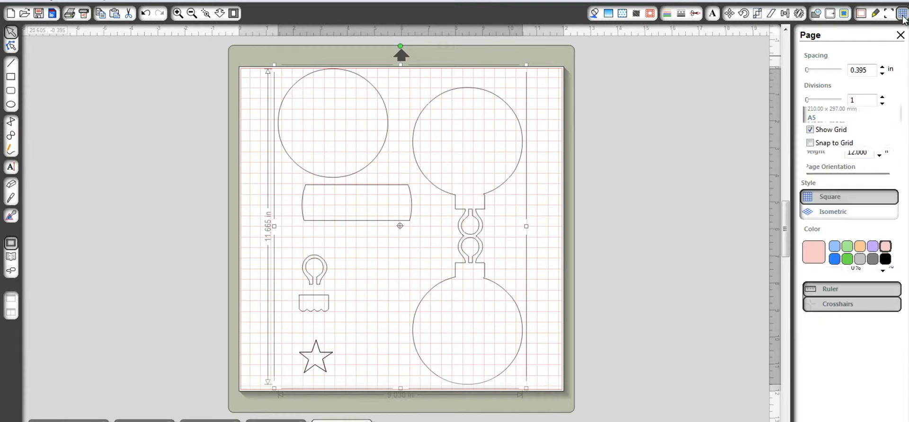
In Grid Settings, turn off Snap to Grid and keep the grid shown.
left_click(810, 129)
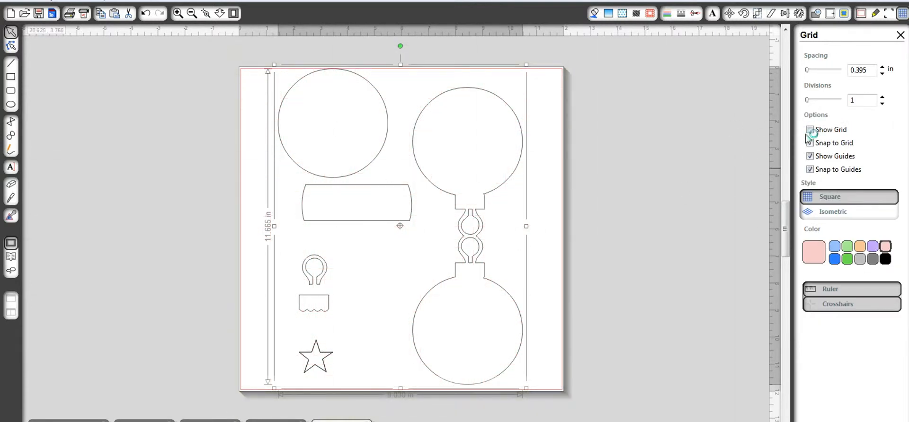
left_click(811, 130)
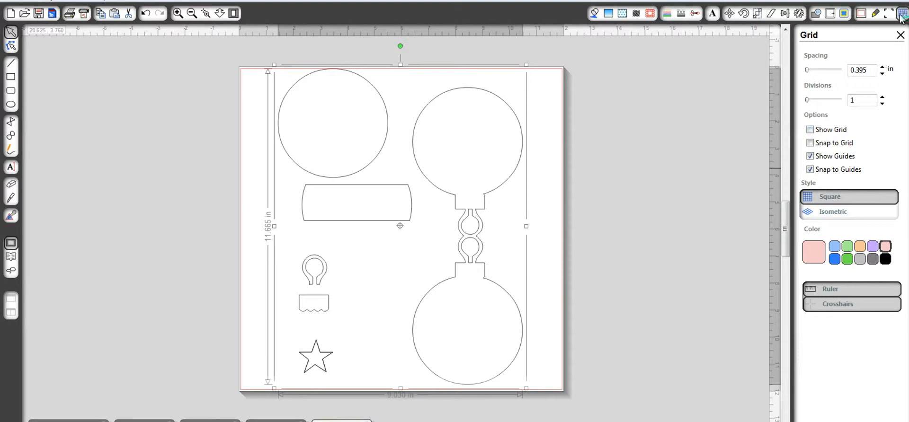
left_click(811, 130)
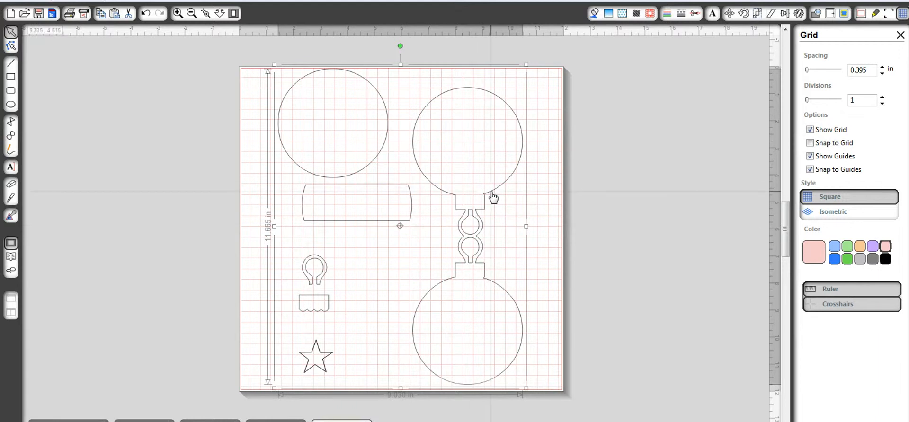
mouse_move(400, 191)
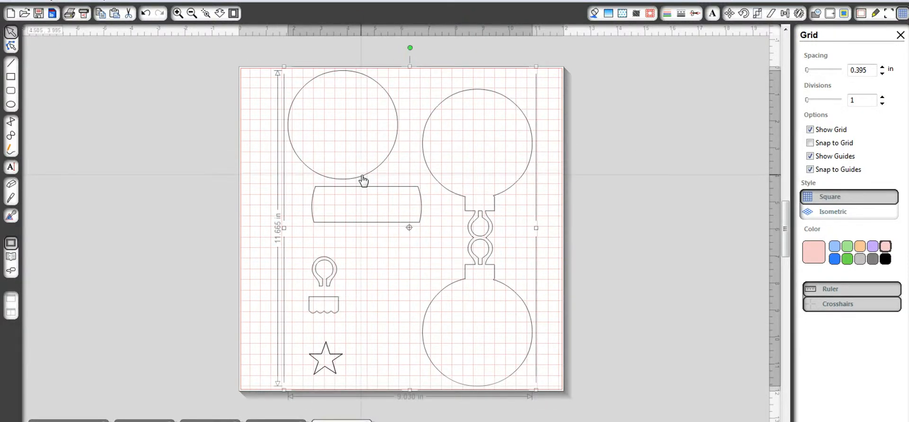
mouse_move(377, 167)
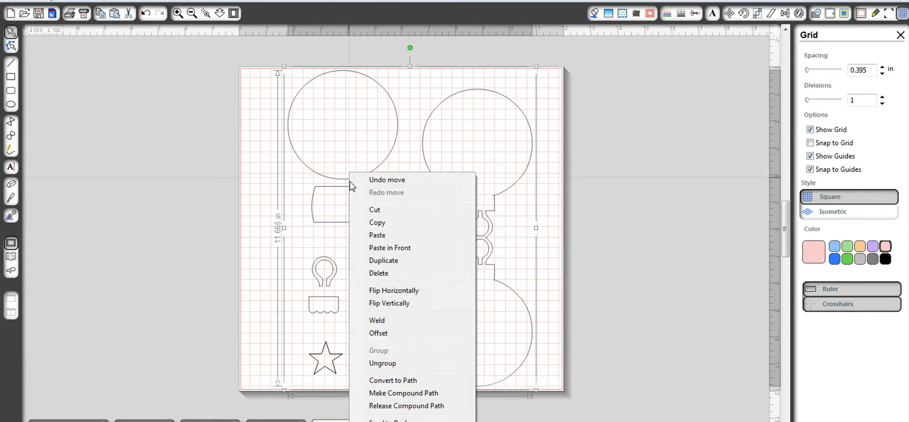
Ungroup the bulb design into separate pieces.
left_click(382, 363)
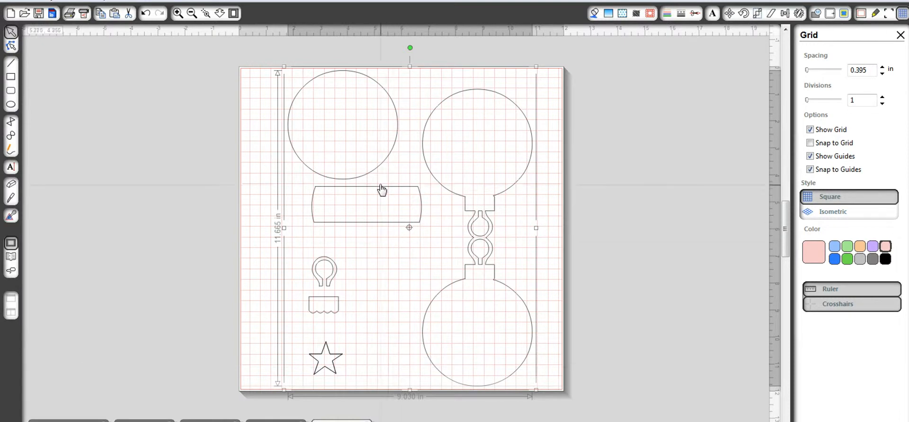
mouse_move(371, 193)
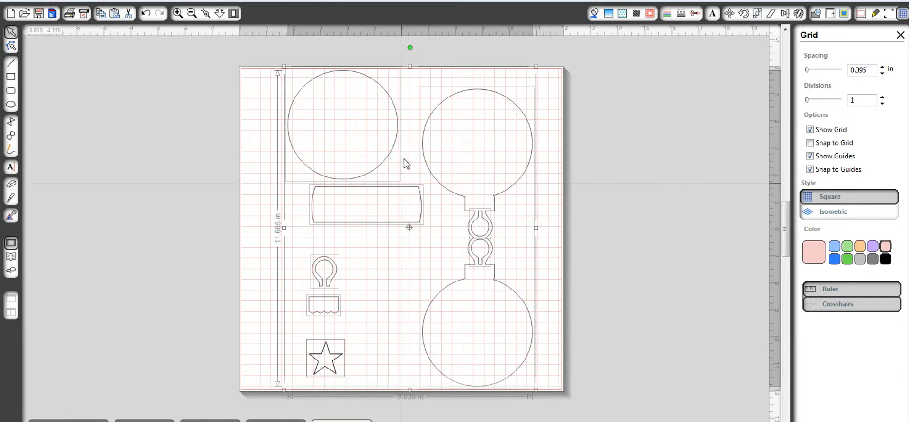
mouse_move(475, 164)
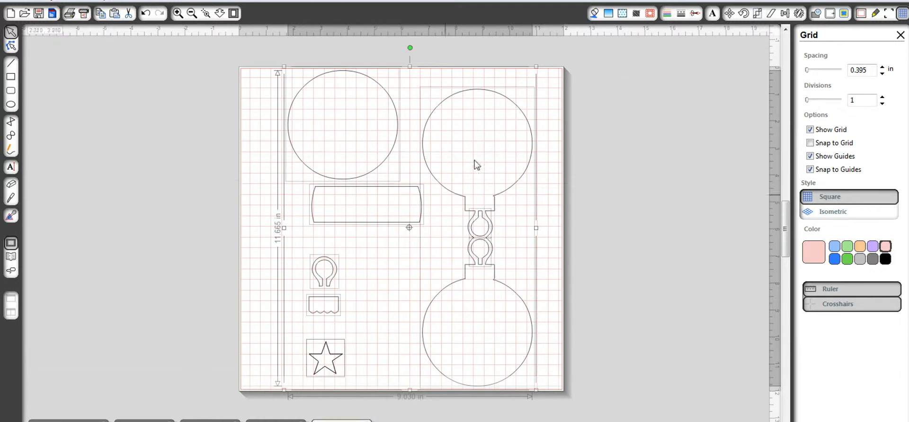
mouse_move(366, 223)
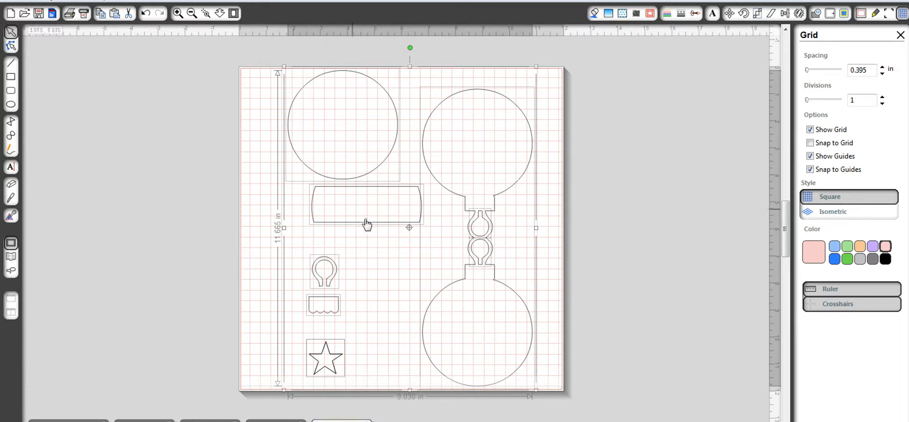
mouse_move(371, 280)
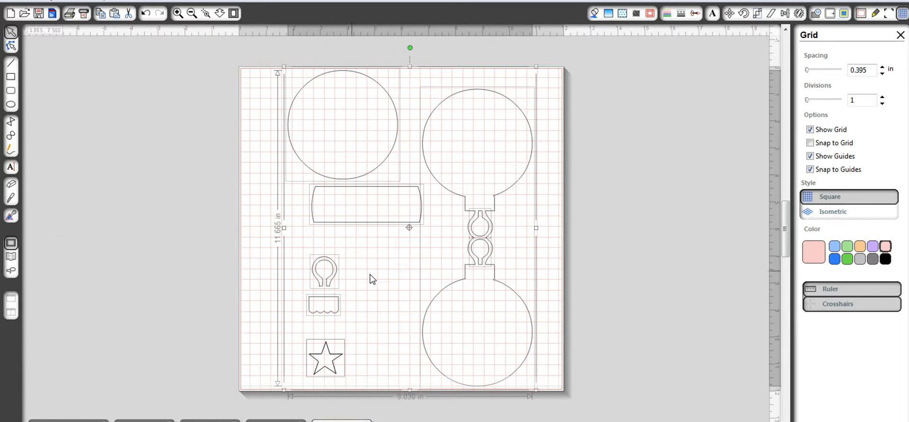
mouse_move(384, 284)
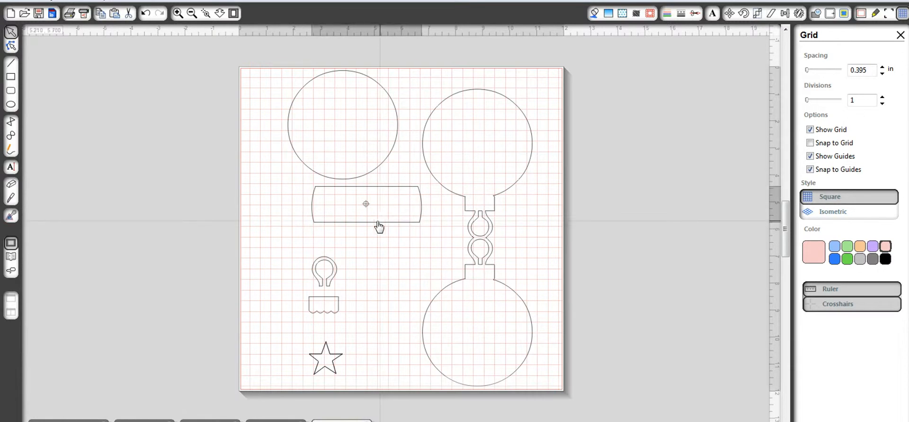
Move the band, circle, hanger, cap and second star off the mat to the left.
left_click_drag(366, 203, 147, 119)
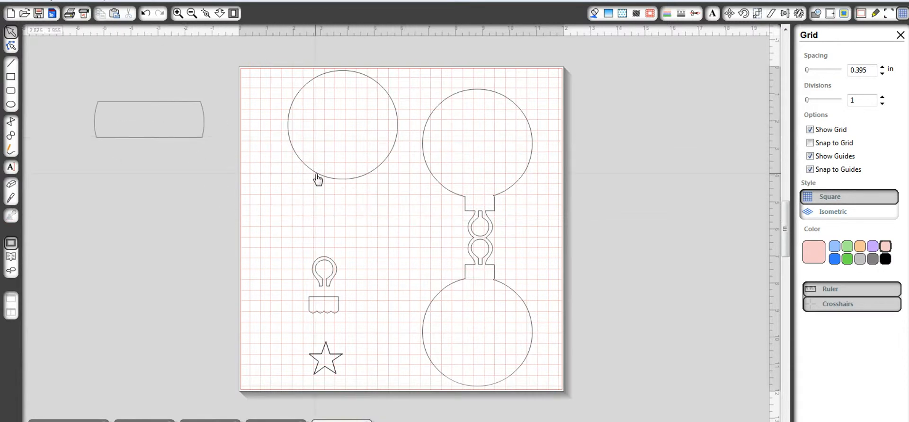
left_click_drag(342, 125, 112, 203)
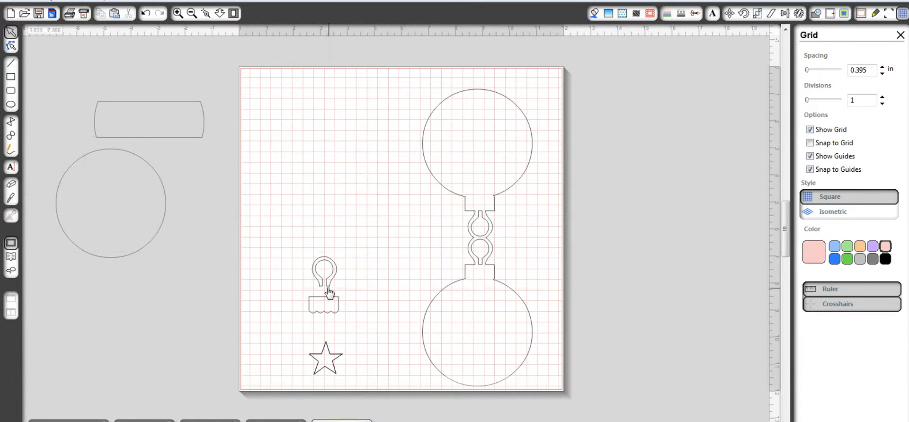
left_click_drag(326, 279, 203, 266)
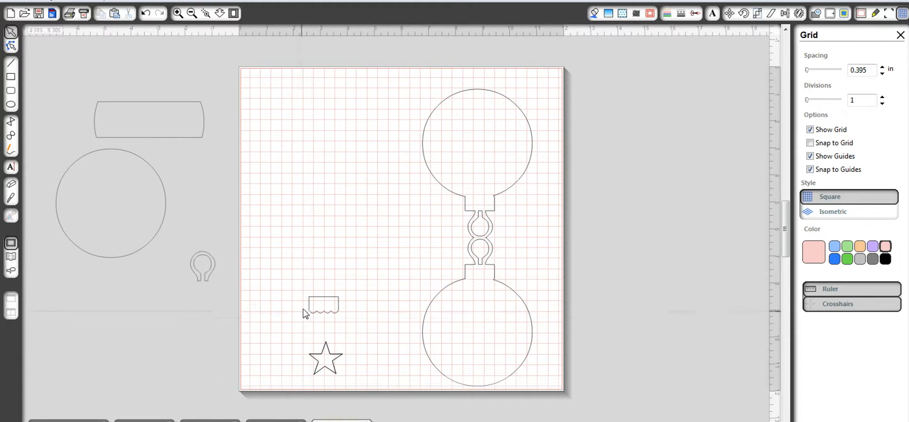
left_click_drag(322, 306, 174, 292)
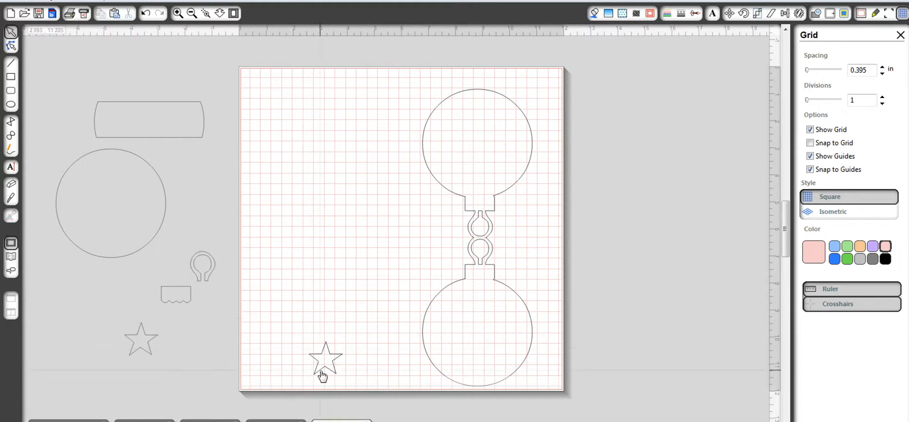
left_click_drag(325, 357, 200, 354)
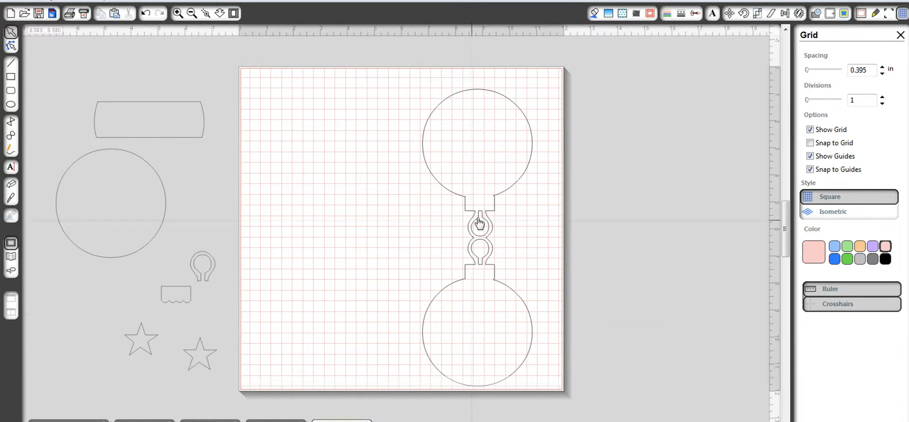
Select the double-bulb card piece on the mat, then clear the selection.
left_click(480, 248)
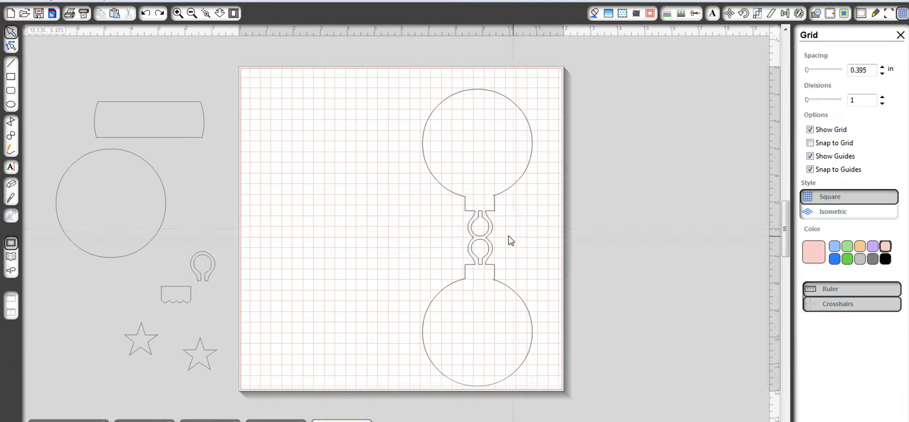
mouse_move(394, 93)
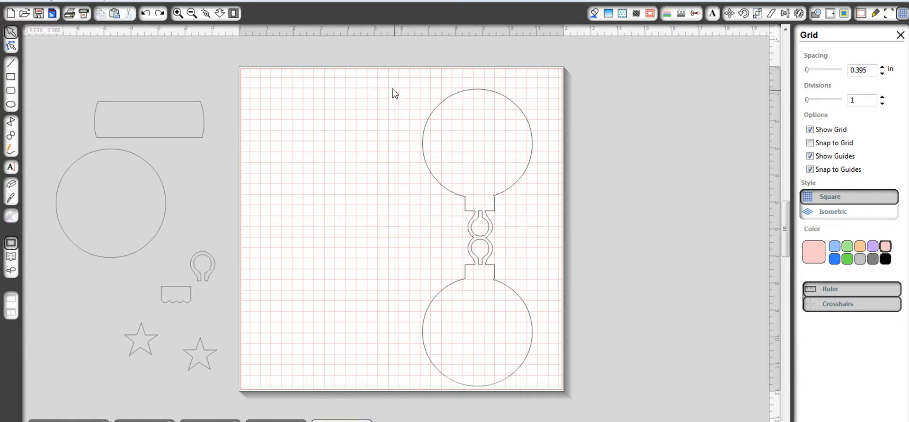
left_click(478, 237)
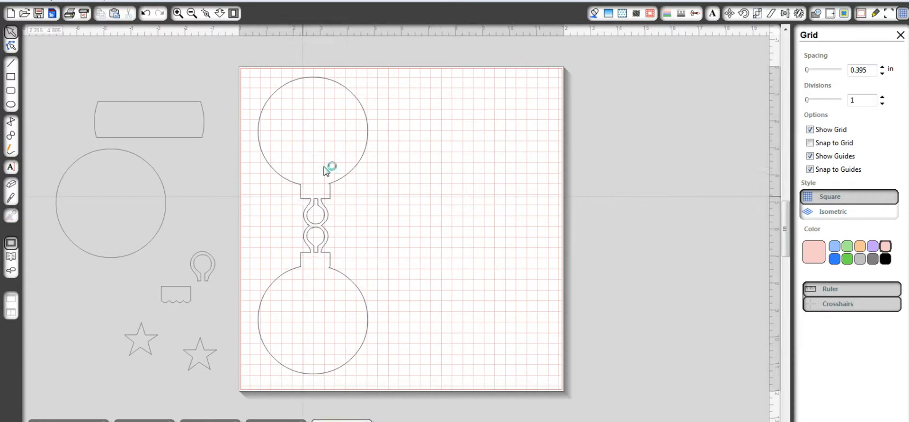
Lay the double-bulb piece horizontally across the top and put the large circle bottom left.
left_click(311, 169)
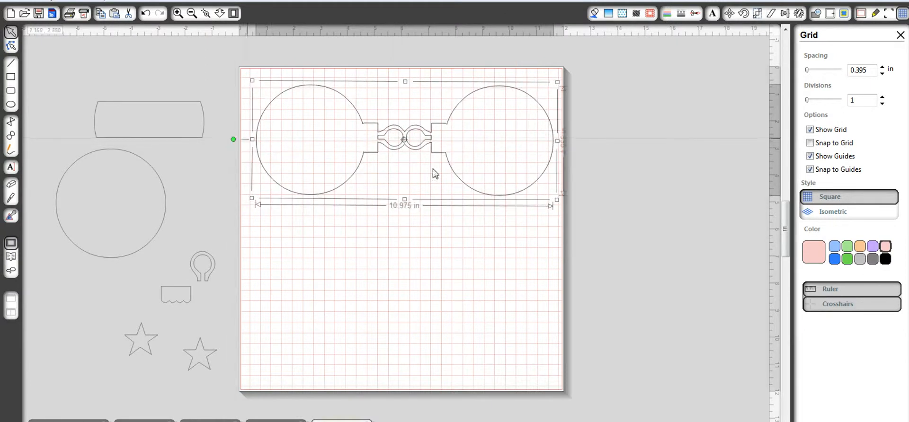
left_click(548, 173)
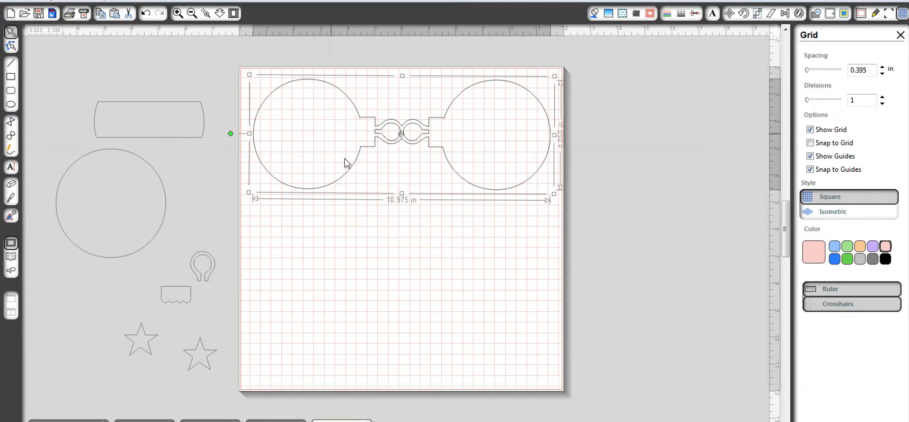
mouse_move(88, 162)
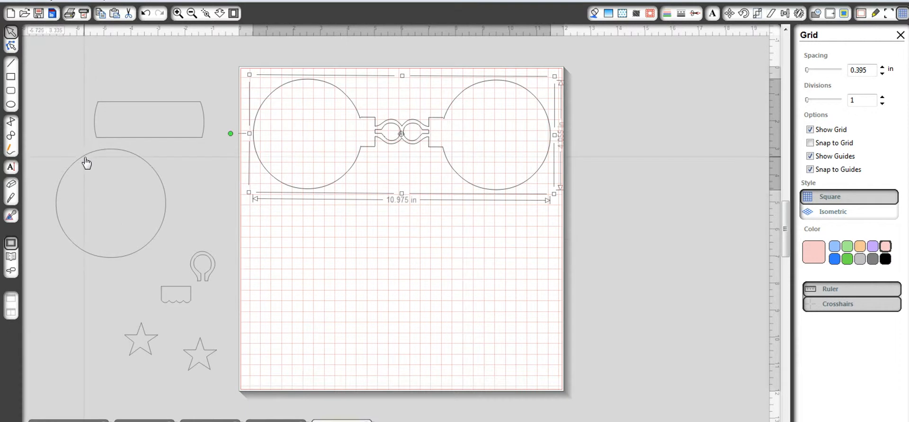
left_click_drag(110, 203, 306, 325)
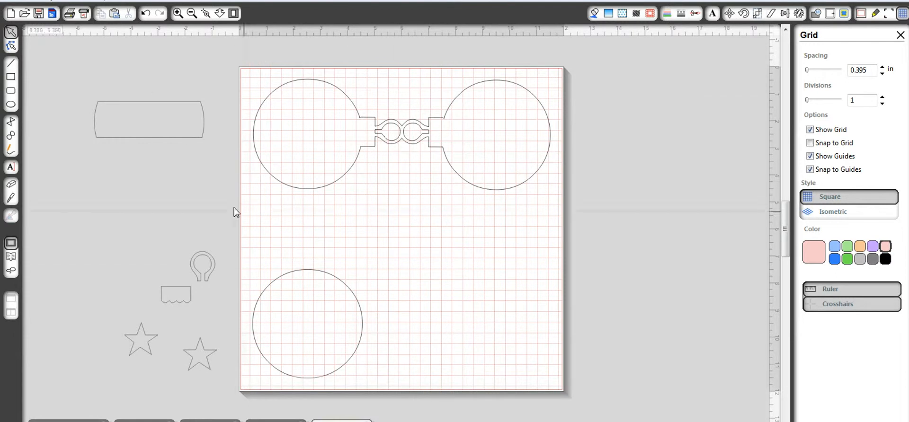
mouse_move(429, 149)
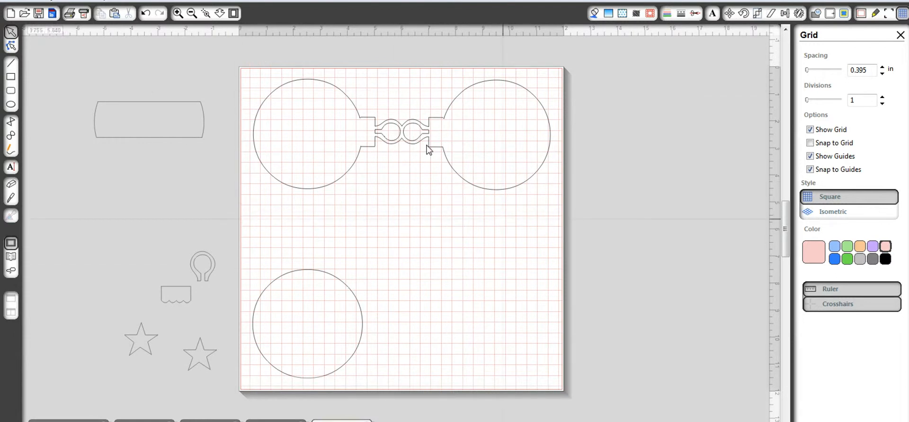
mouse_move(282, 155)
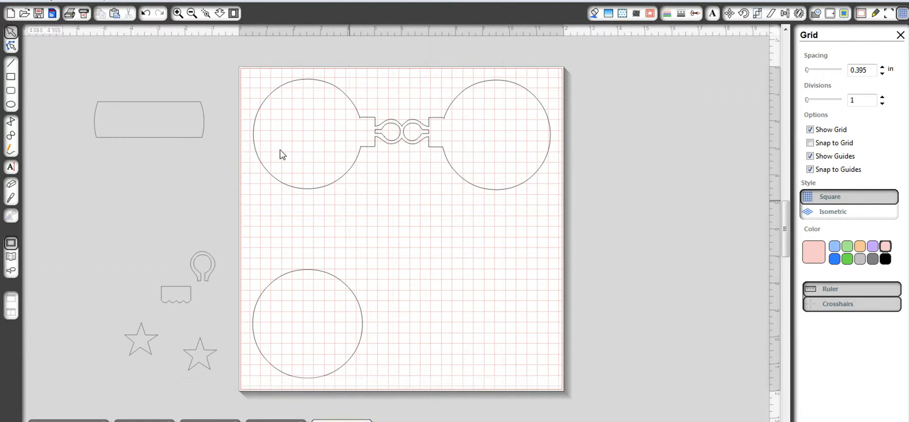
mouse_move(294, 199)
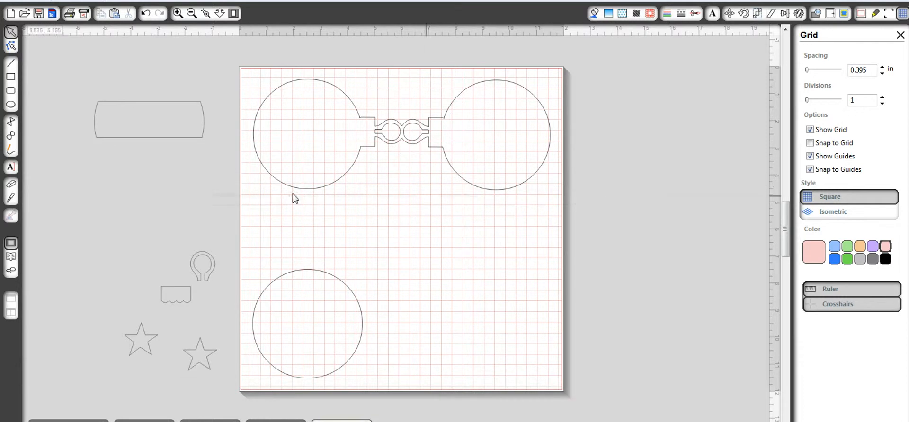
mouse_move(294, 122)
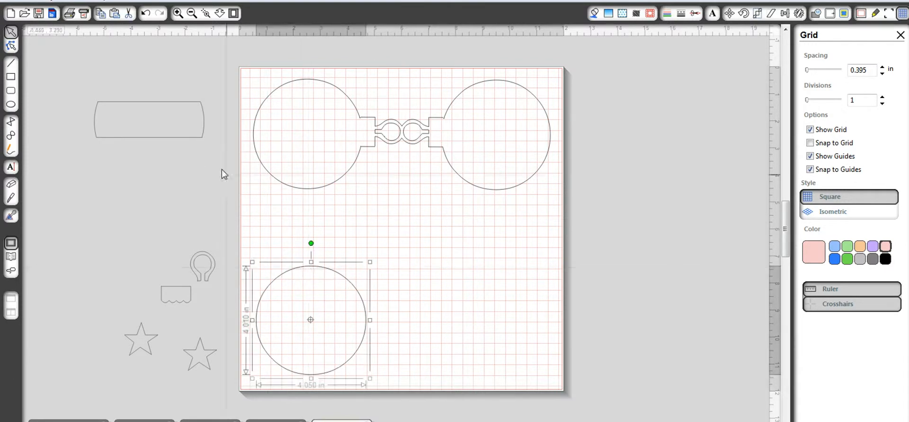
Place the banner piece at the mat's bottom right and group the cap, tab and star pieces.
left_click_drag(148, 120, 293, 156)
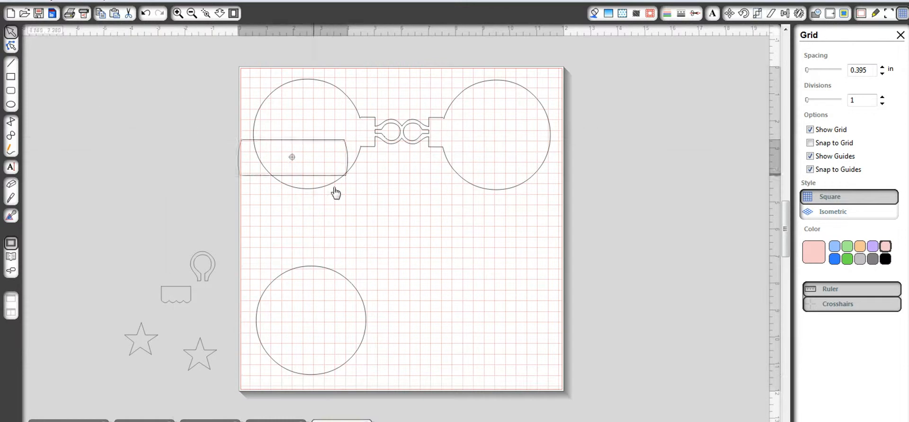
left_click_drag(292, 156, 492, 316)
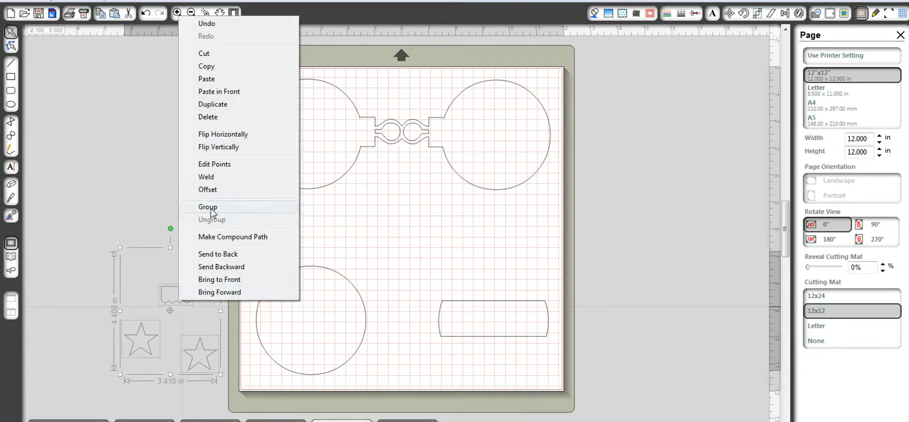
left_click(207, 208)
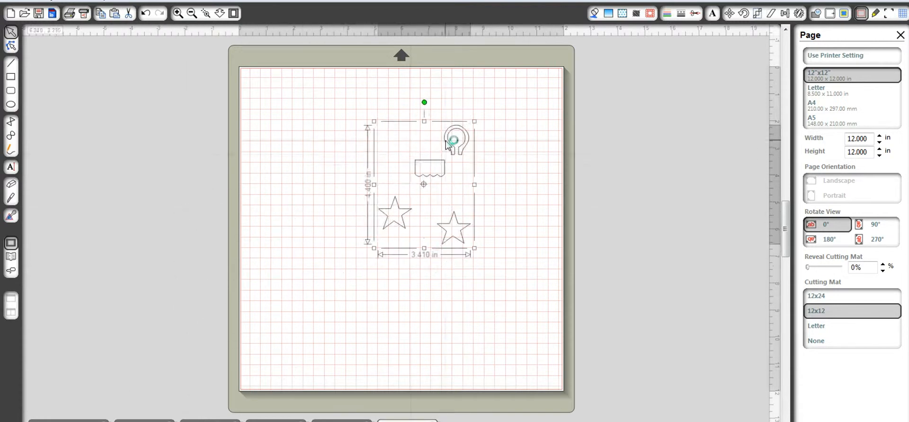
On the second mat, ungroup and move the stars and bulb cap into its corners.
right_click(453, 139)
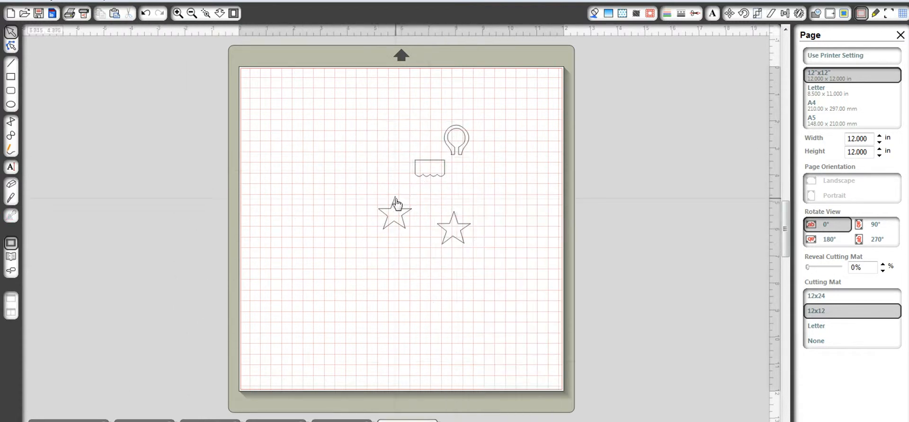
left_click_drag(394, 212, 265, 98)
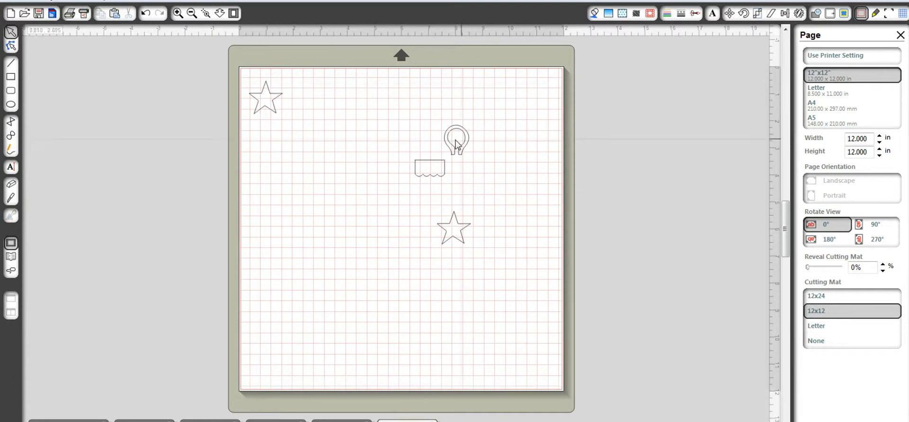
left_click_drag(457, 143, 538, 90)
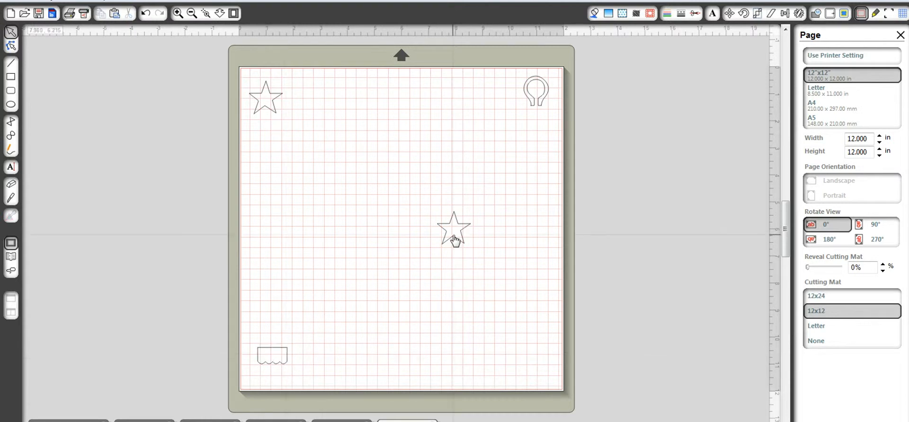
left_click_drag(454, 226, 533, 354)
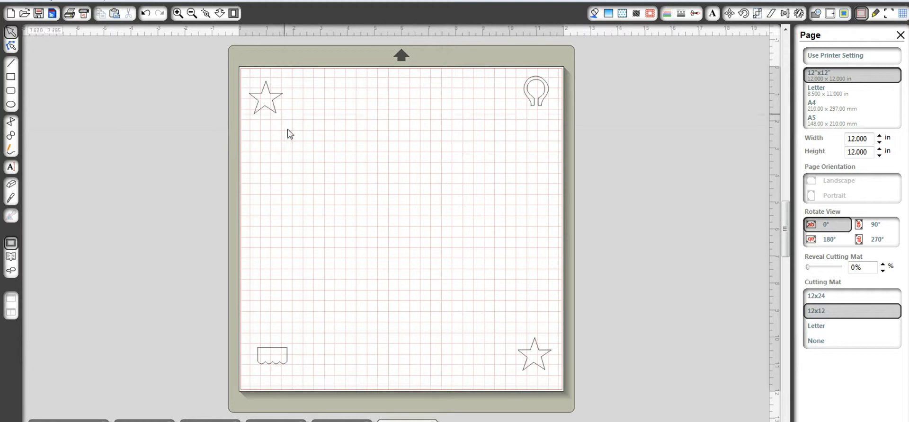
mouse_move(309, 240)
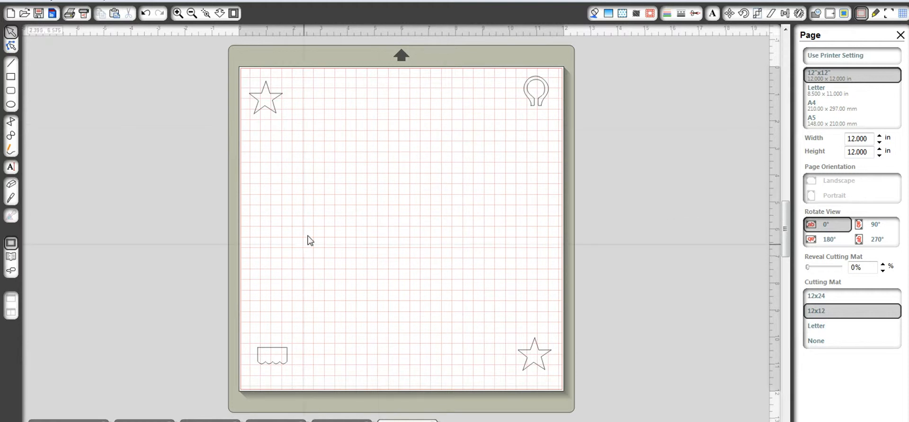
mouse_move(336, 366)
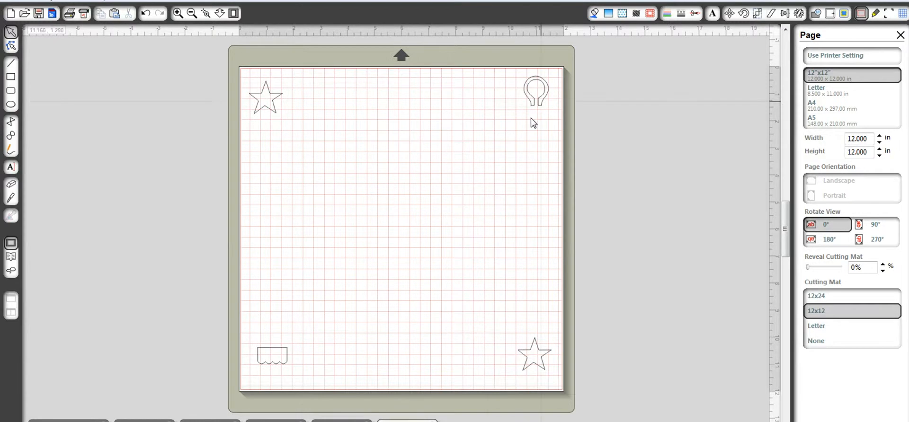
mouse_move(301, 358)
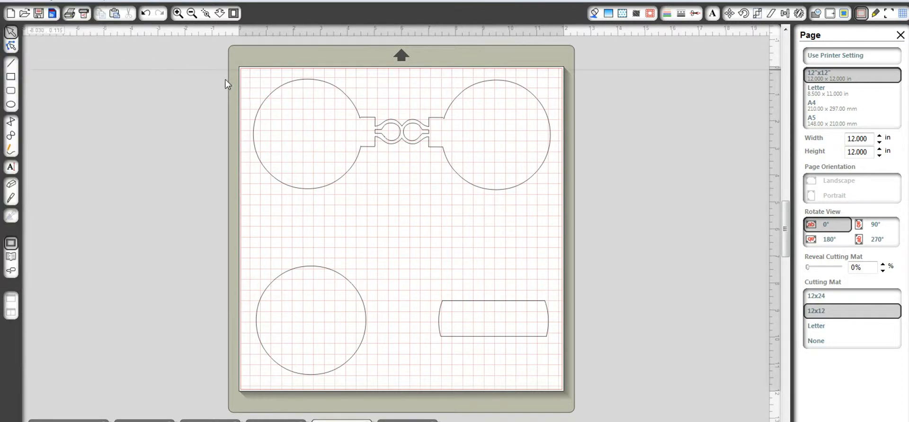
Save the large-piece layout as 'SVG Christmas Card Trio-Bulb 1' in the SVG CHRISTMAS CARD SET folder.
left_click(38, 14)
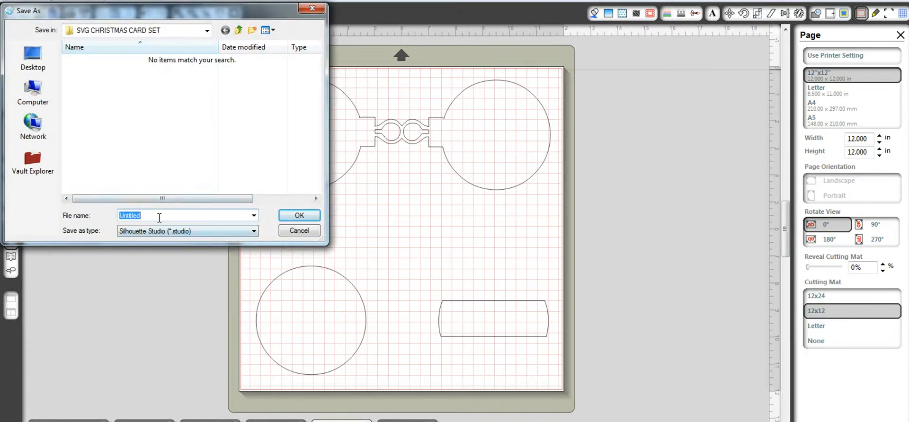
mouse_move(184, 211)
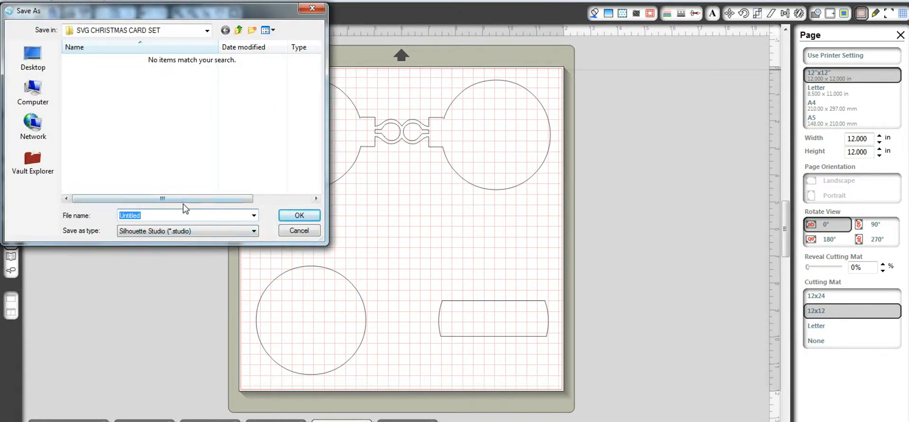
type("SVG Christmas Card")
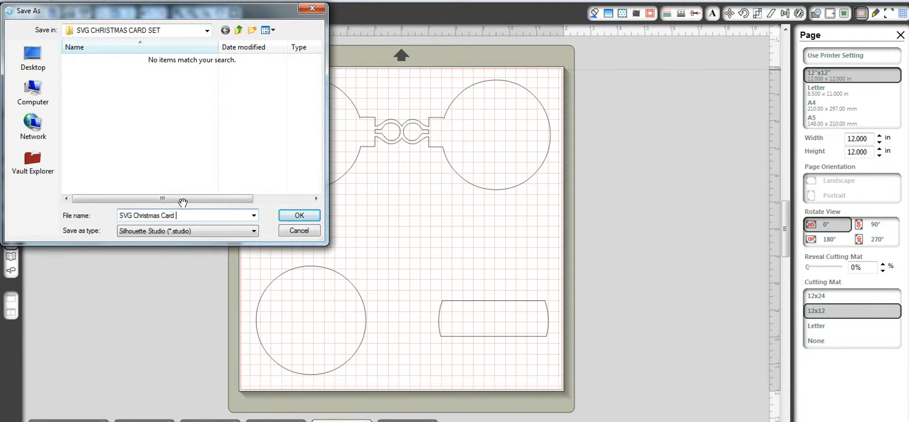
type("Trio-Bu")
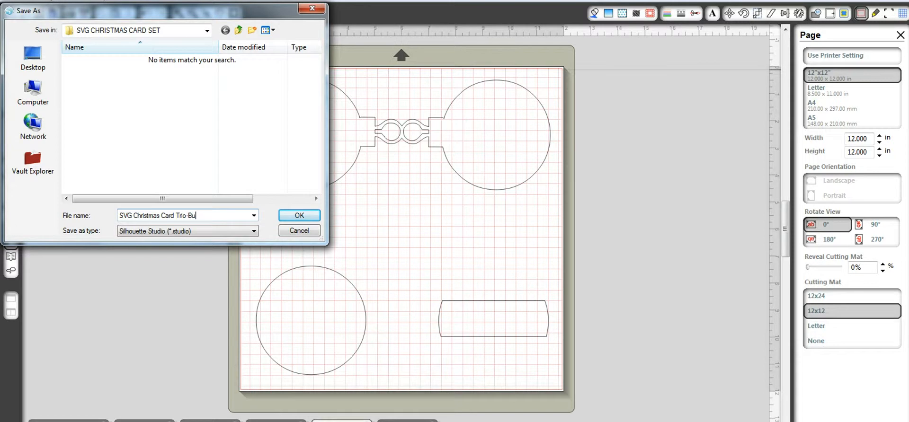
type("lb")
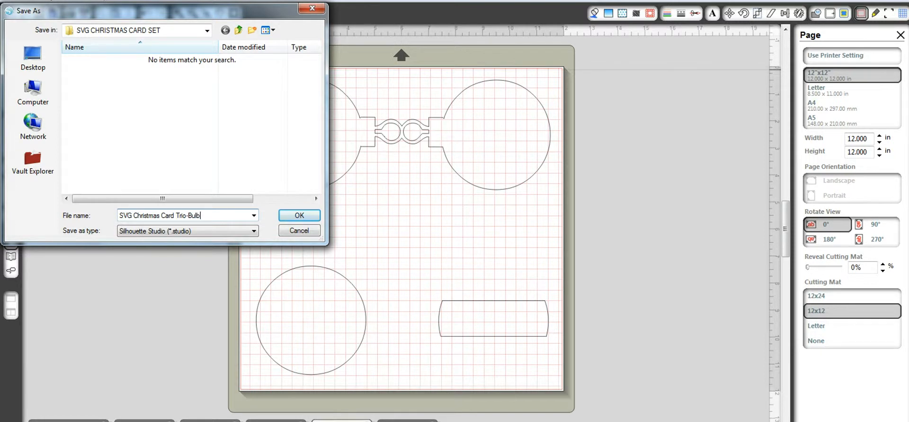
type("1")
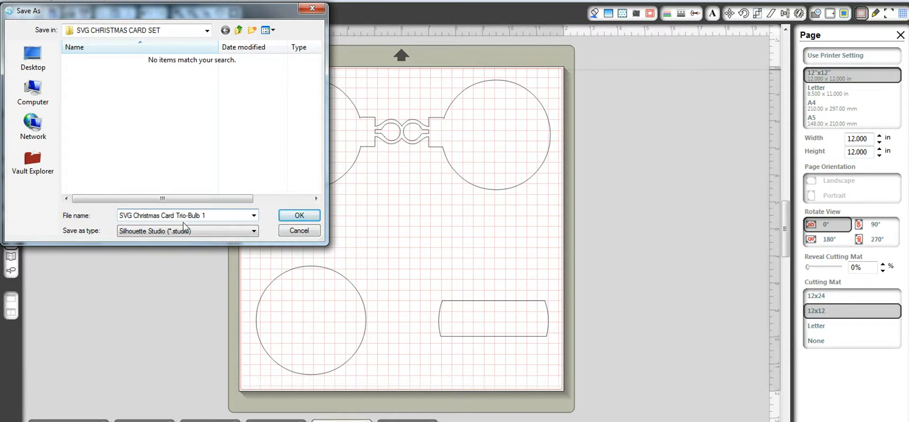
left_click(180, 215)
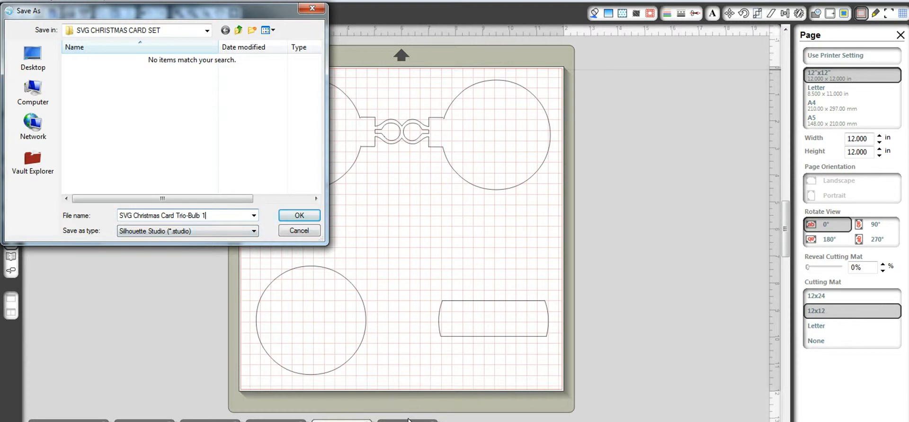
left_click(299, 215)
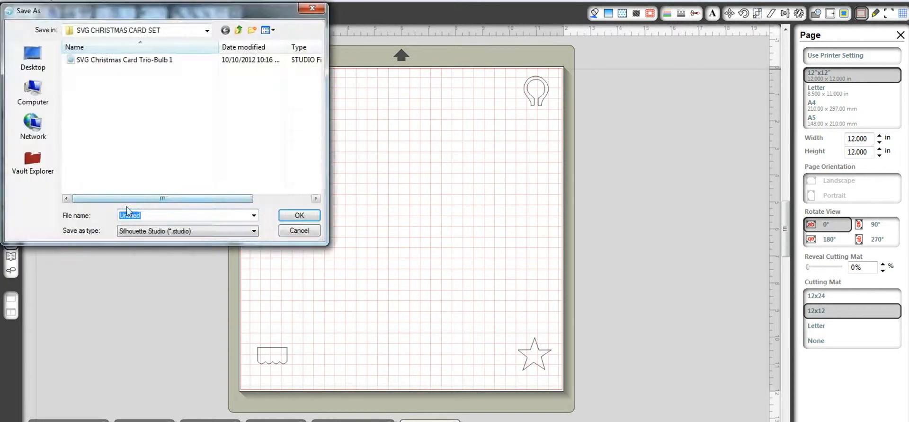
Save the small-pieces page as 'SVG Christmas Card Trio-Bulb 2.studio', starting from the earlier file name.
type("SVG")
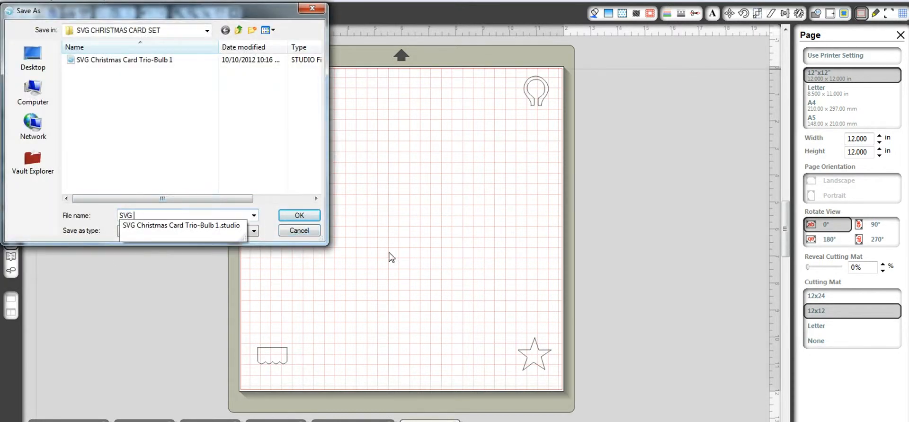
type("Hr")
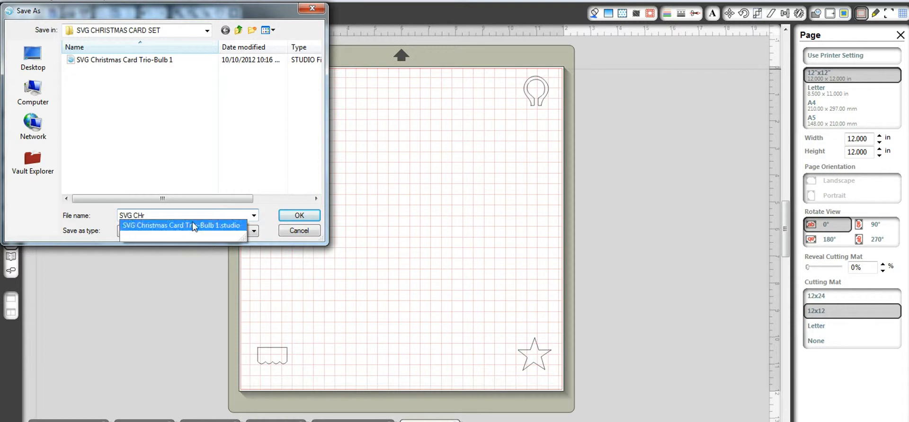
left_click(182, 226)
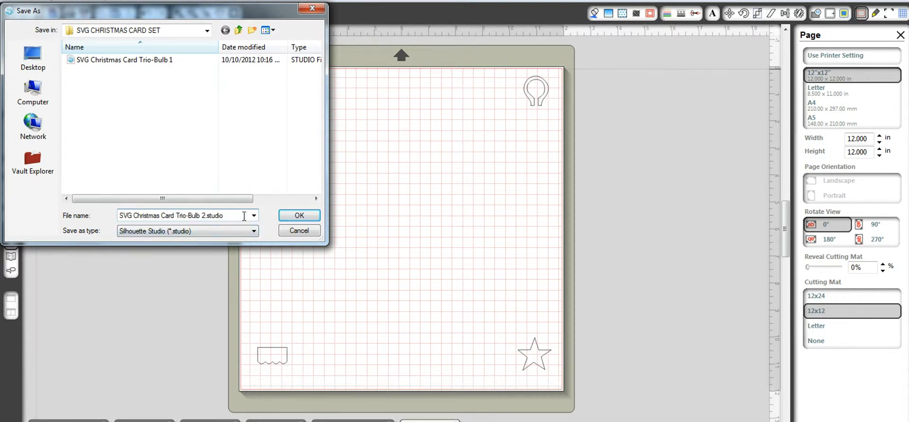
left_click(298, 215)
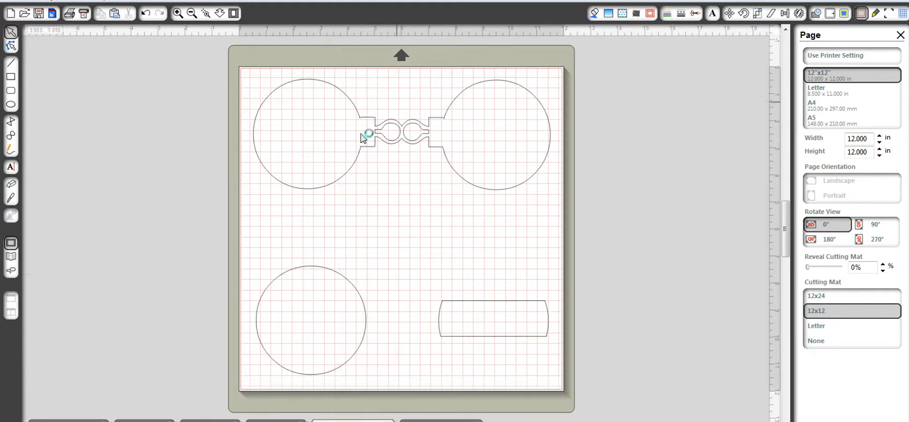
mouse_move(344, 83)
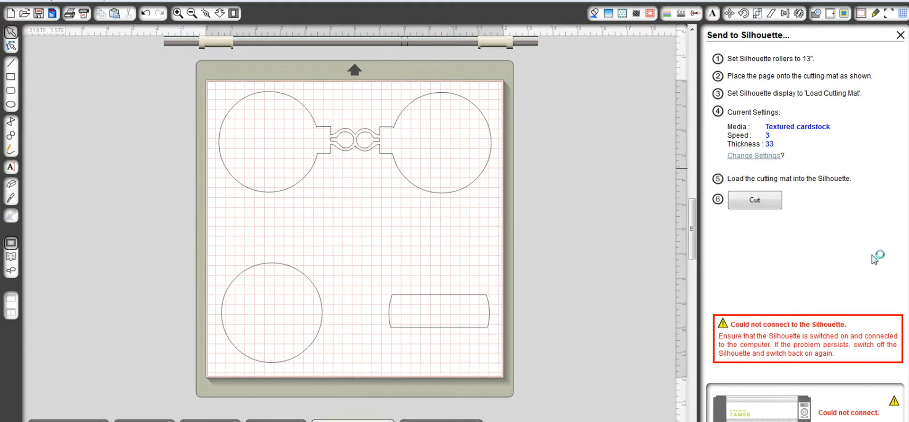
mouse_move(901, 241)
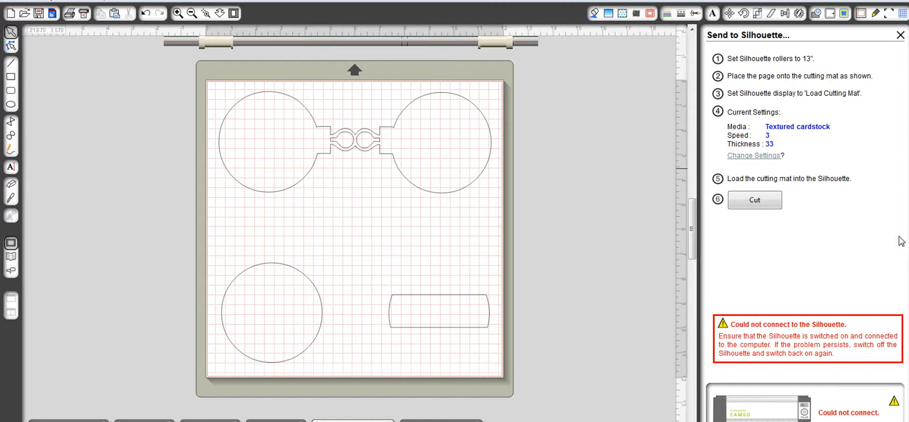
Select the double bulb piece on the mat once the Cameo cutter reports Ready.
left_click(755, 200)
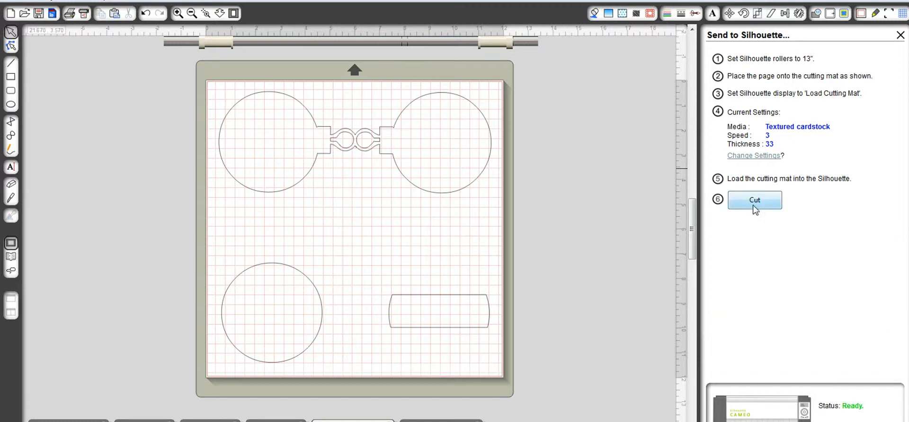
left_click(755, 200)
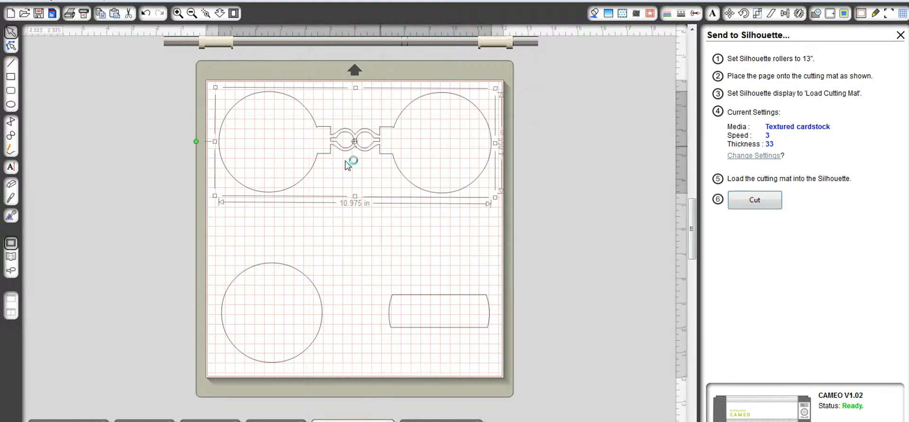
mouse_move(699, 19)
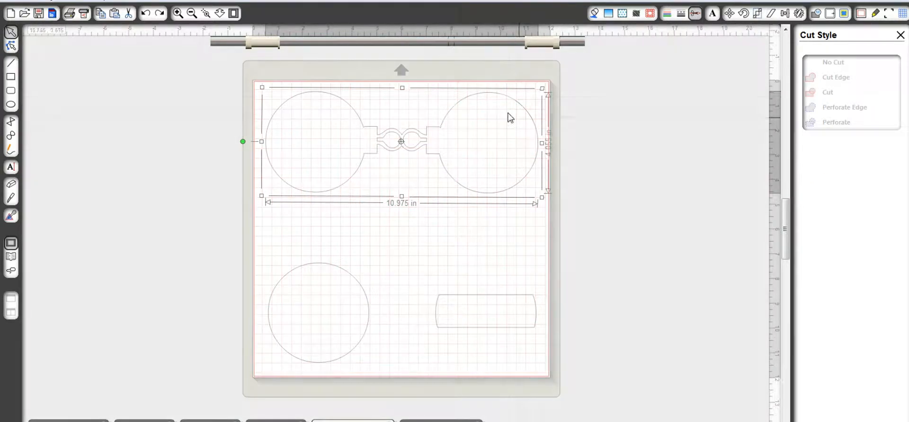
Set the double bulb piece's cut style to Cut, trying Cut Edge before settling on regular Cut.
left_click(834, 63)
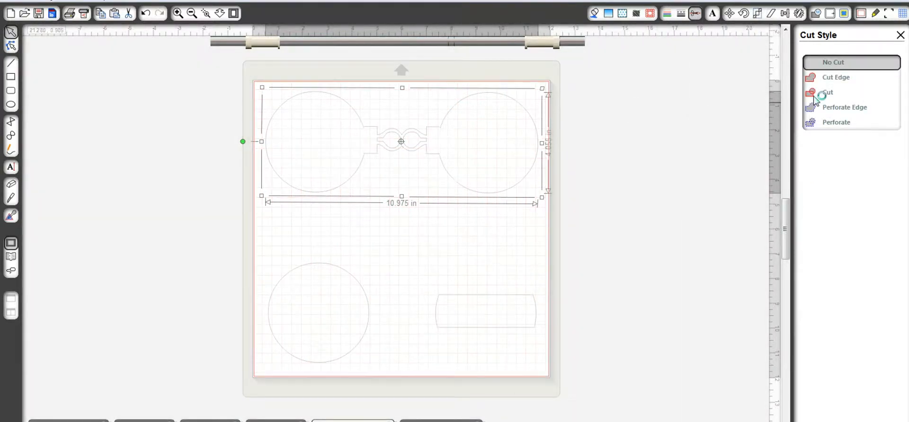
left_click(829, 92)
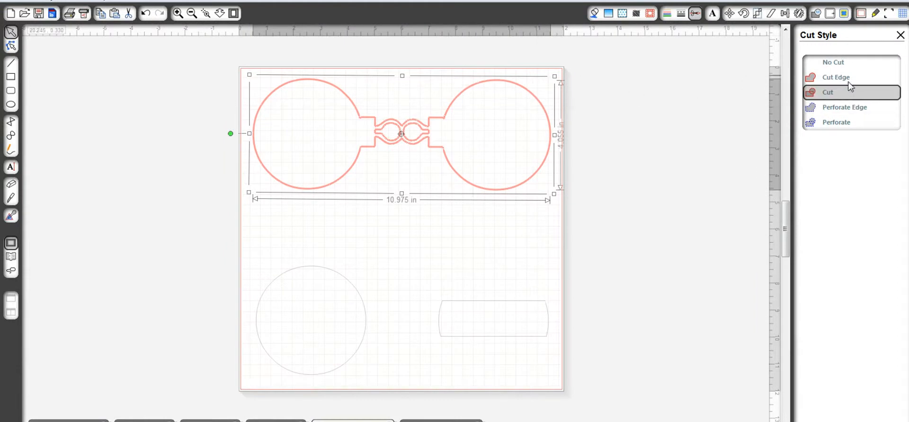
left_click(835, 76)
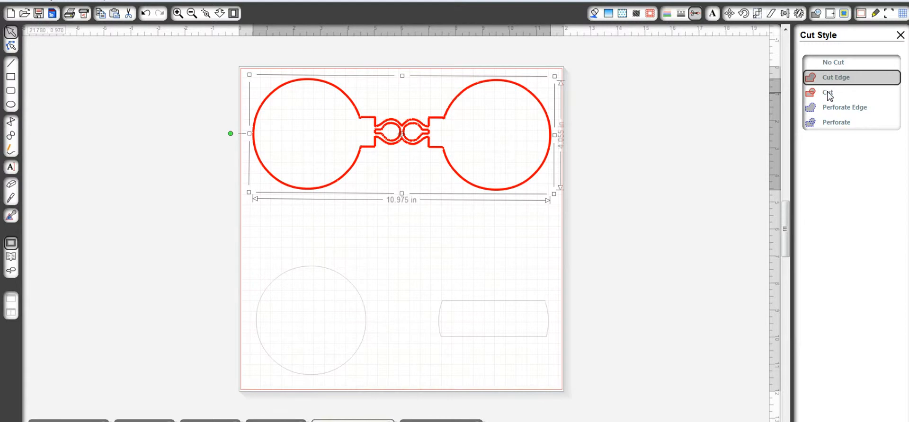
left_click(829, 92)
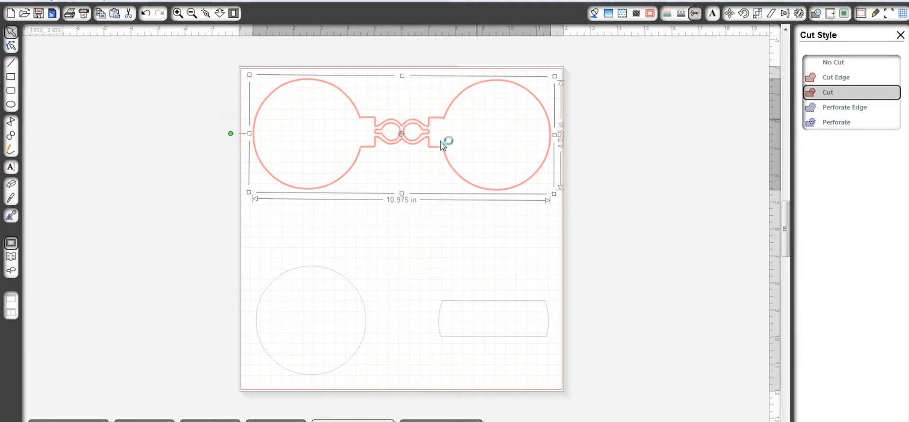
mouse_move(400, 125)
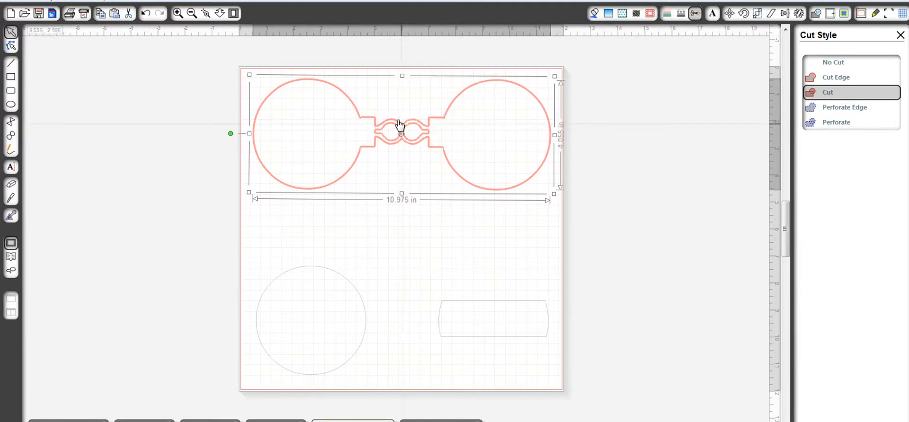
mouse_move(342, 288)
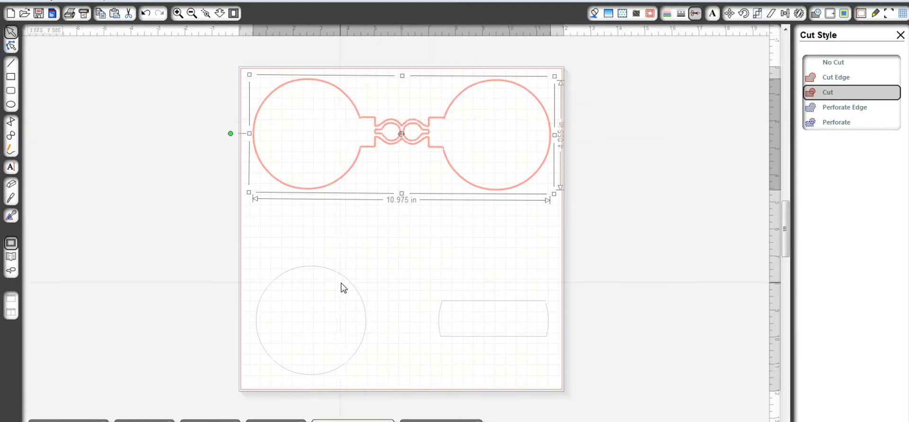
Select the lower circle piece so it can be given a red cut line too.
left_click(309, 321)
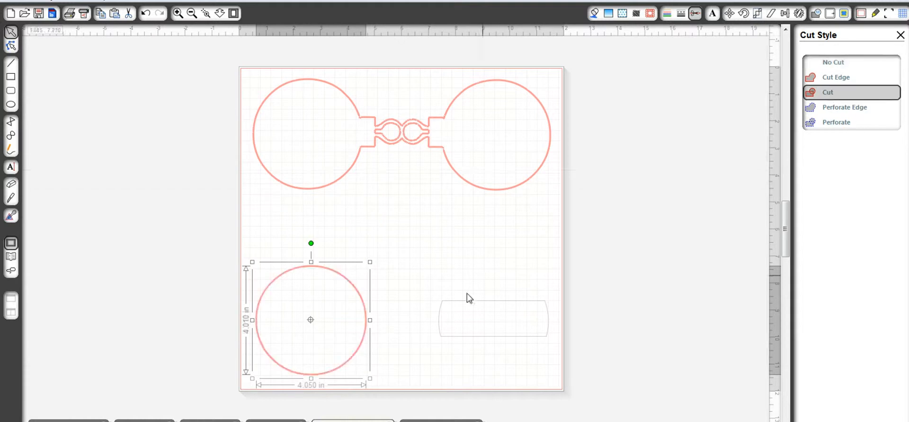
left_click(492, 318)
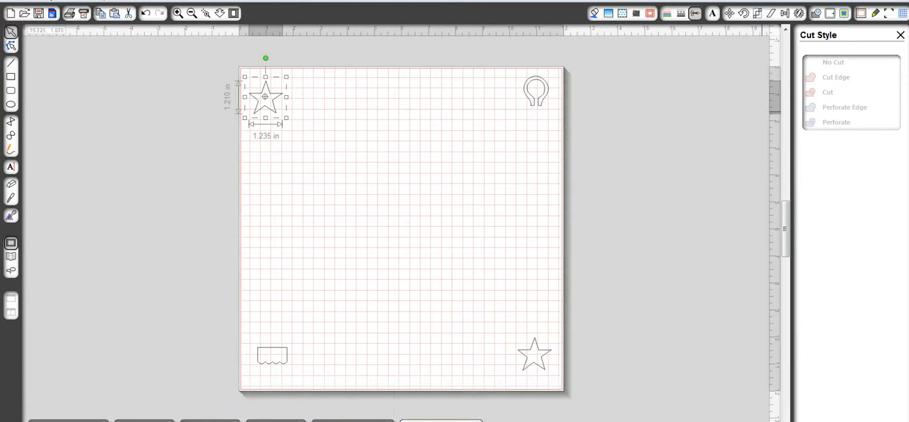
mouse_move(690, 31)
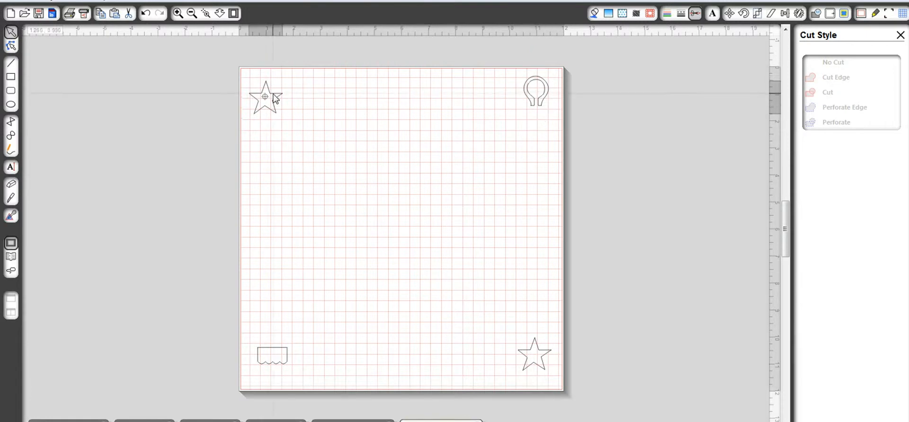
Set both stars, the bulb cap and wavy piece to Cut, then check the first mat's pieces.
right_click(265, 97)
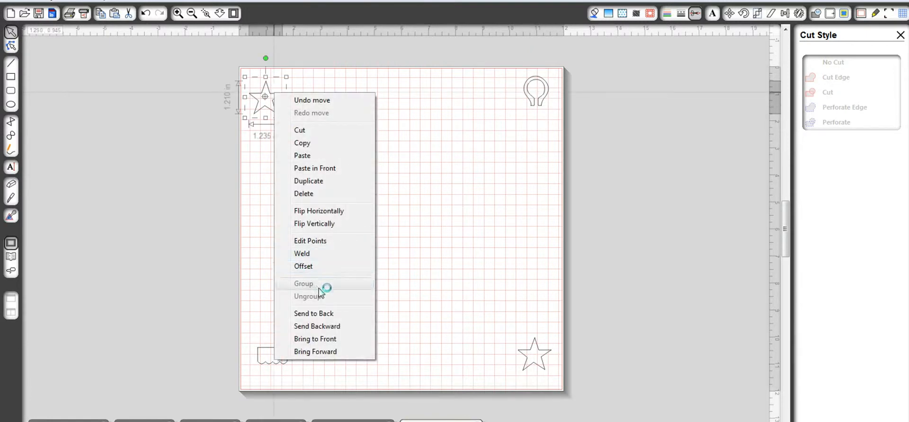
mouse_move(423, 262)
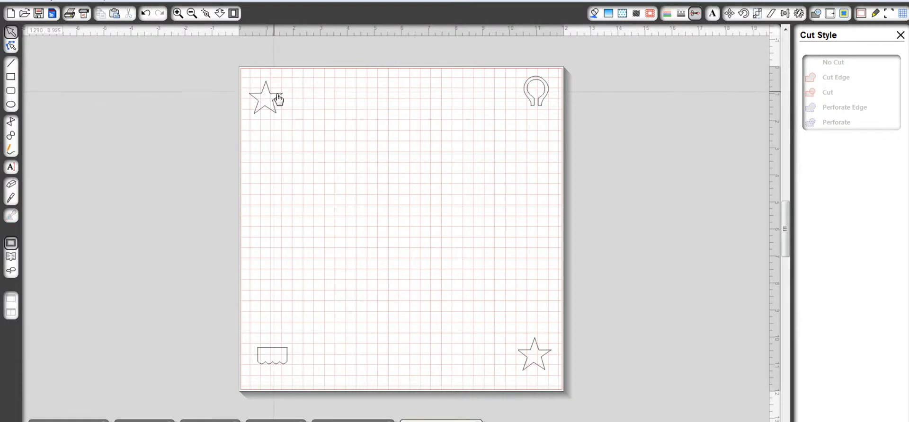
left_click(681, 13)
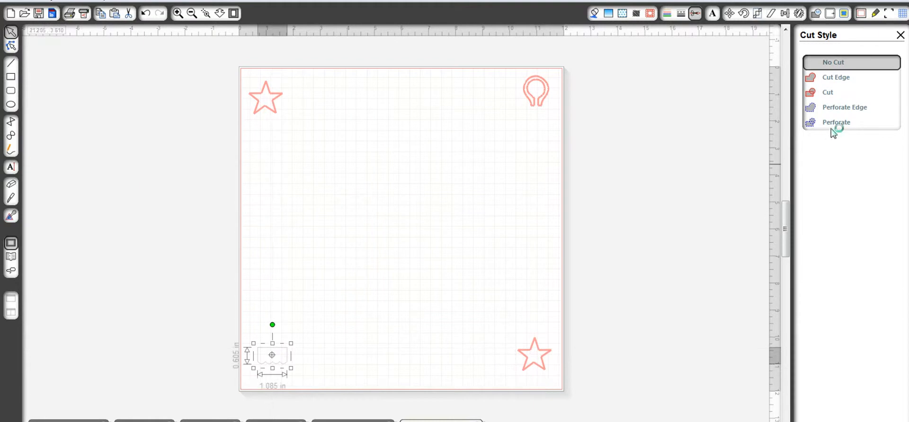
left_click(828, 92)
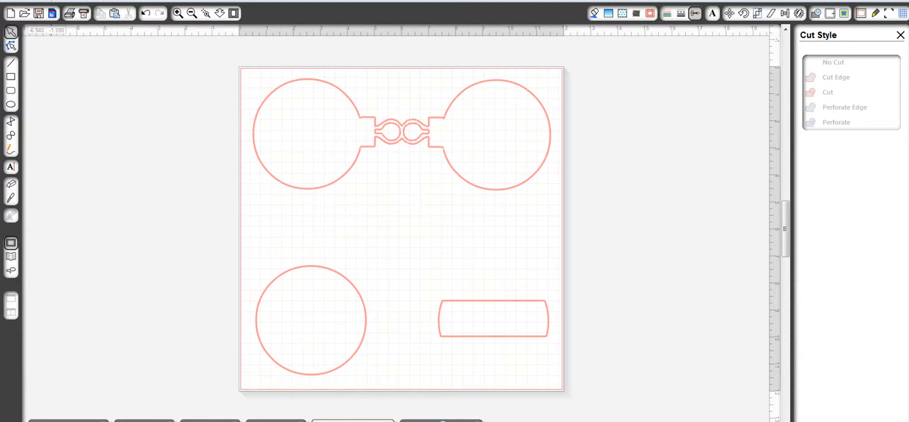
left_click(38, 14)
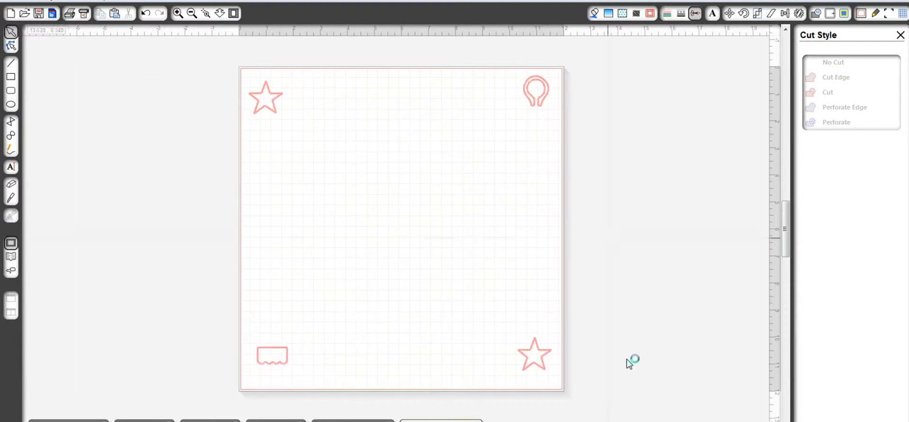
mouse_move(538, 28)
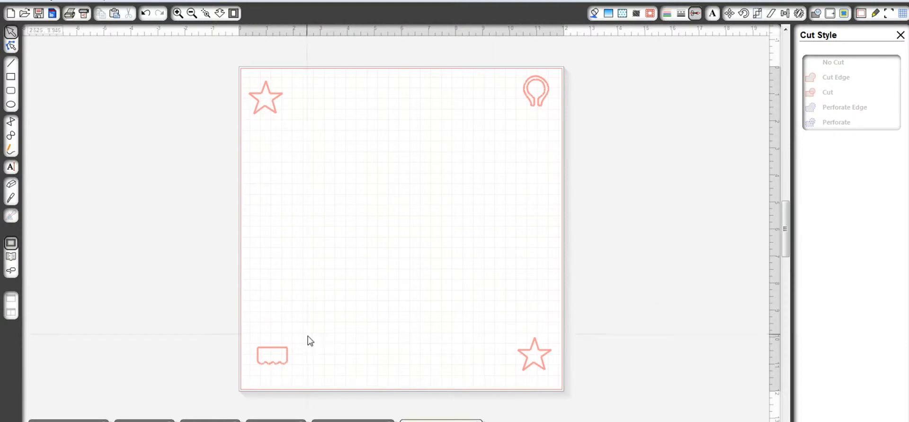
mouse_move(475, 329)
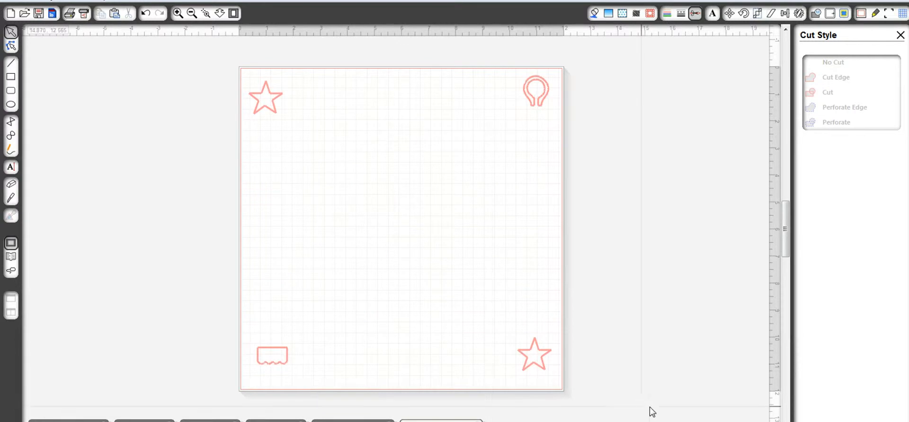
mouse_move(475, 365)
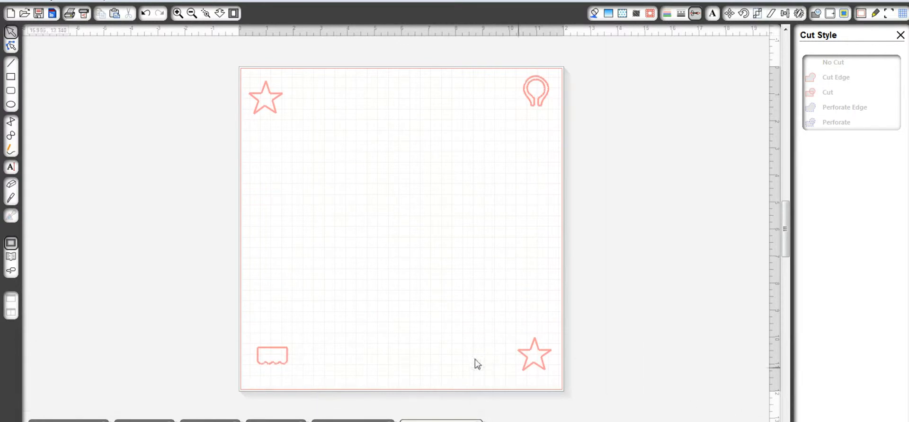
mouse_move(412, 335)
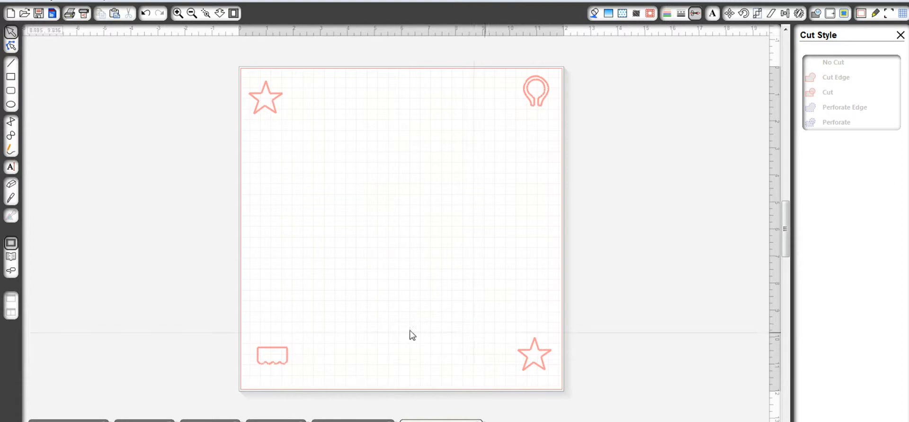